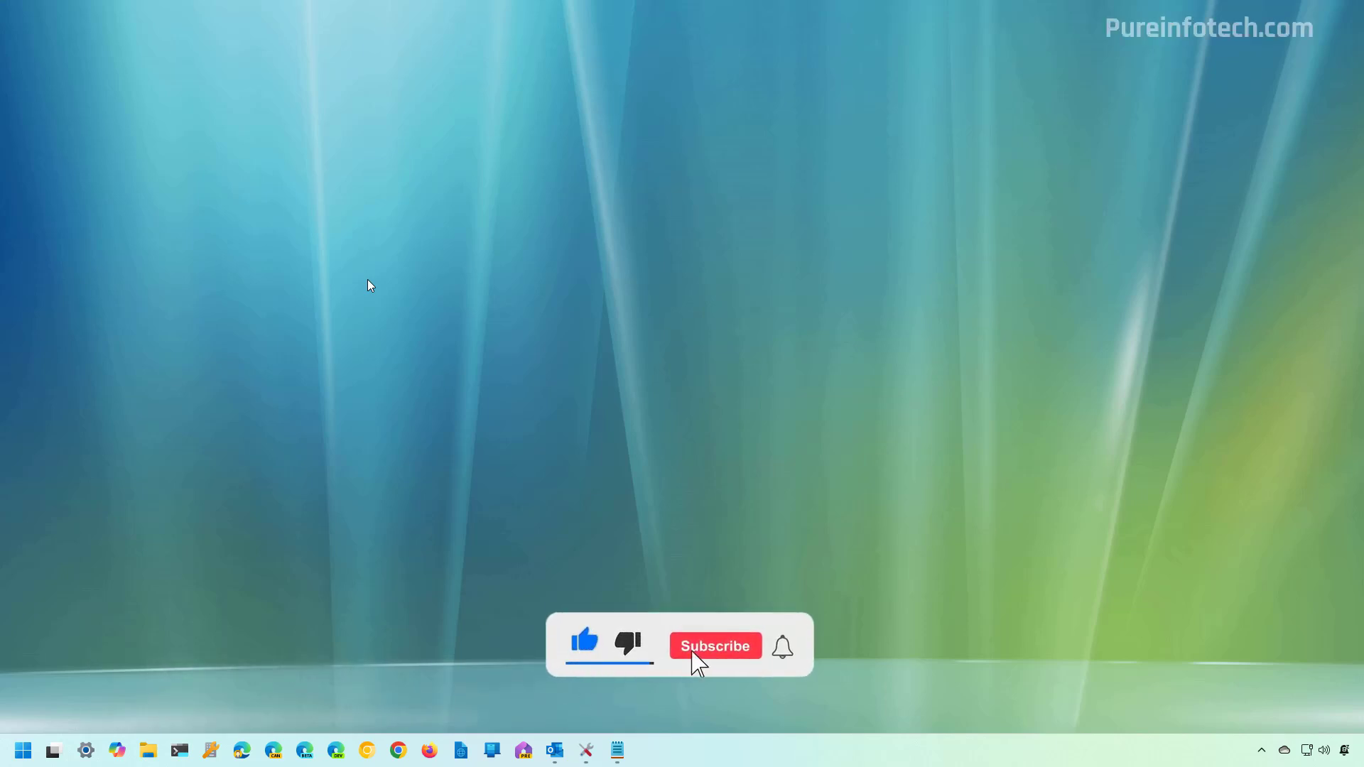
Step: Launch Terminal as administrator from a Start menu search for 'term'
click(715, 645)
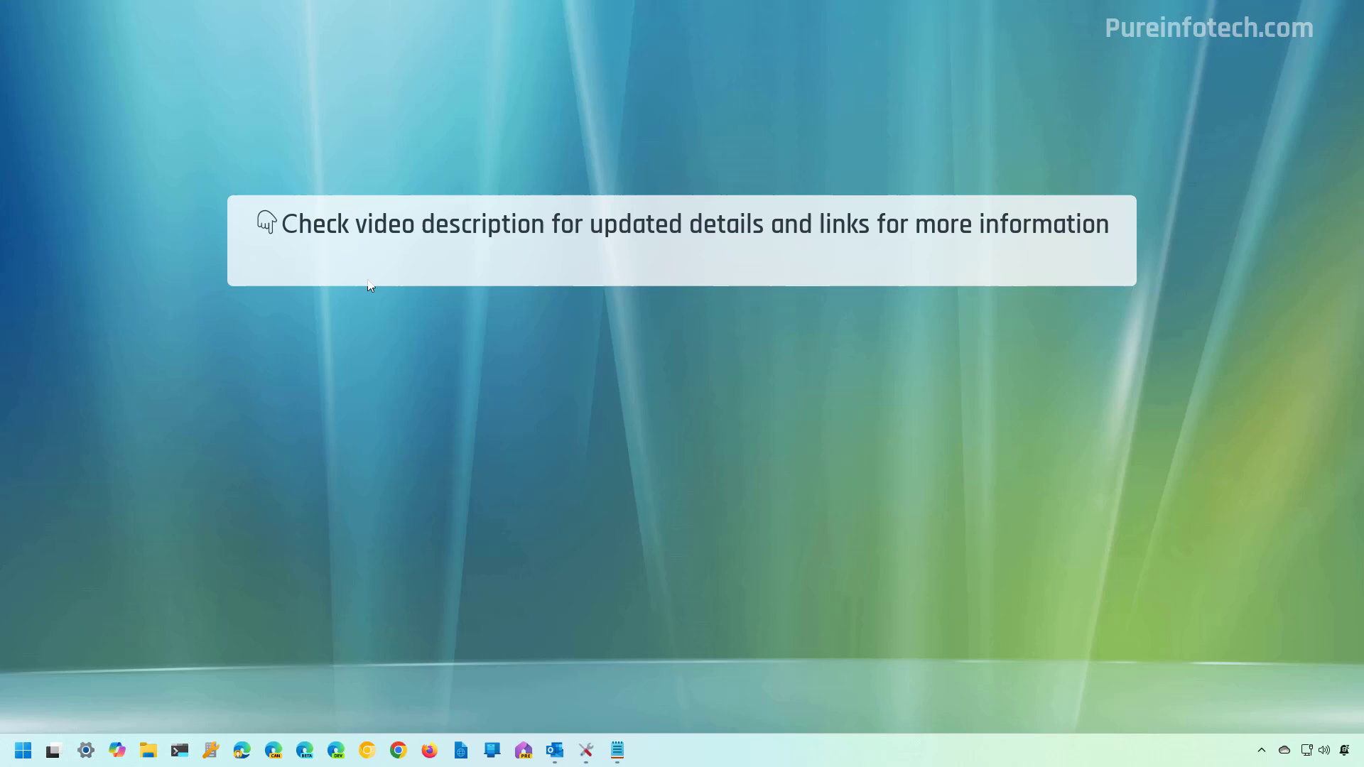
click(21, 749)
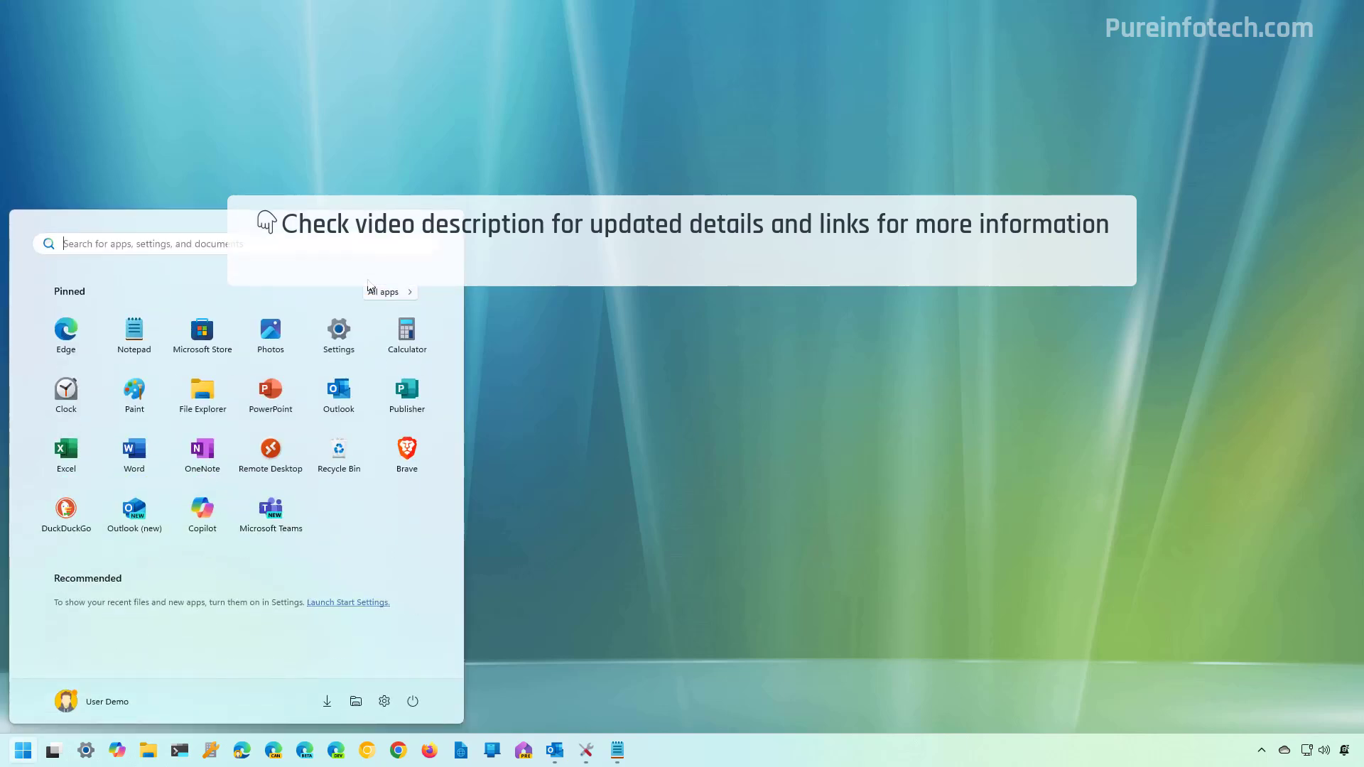
text(terminal)
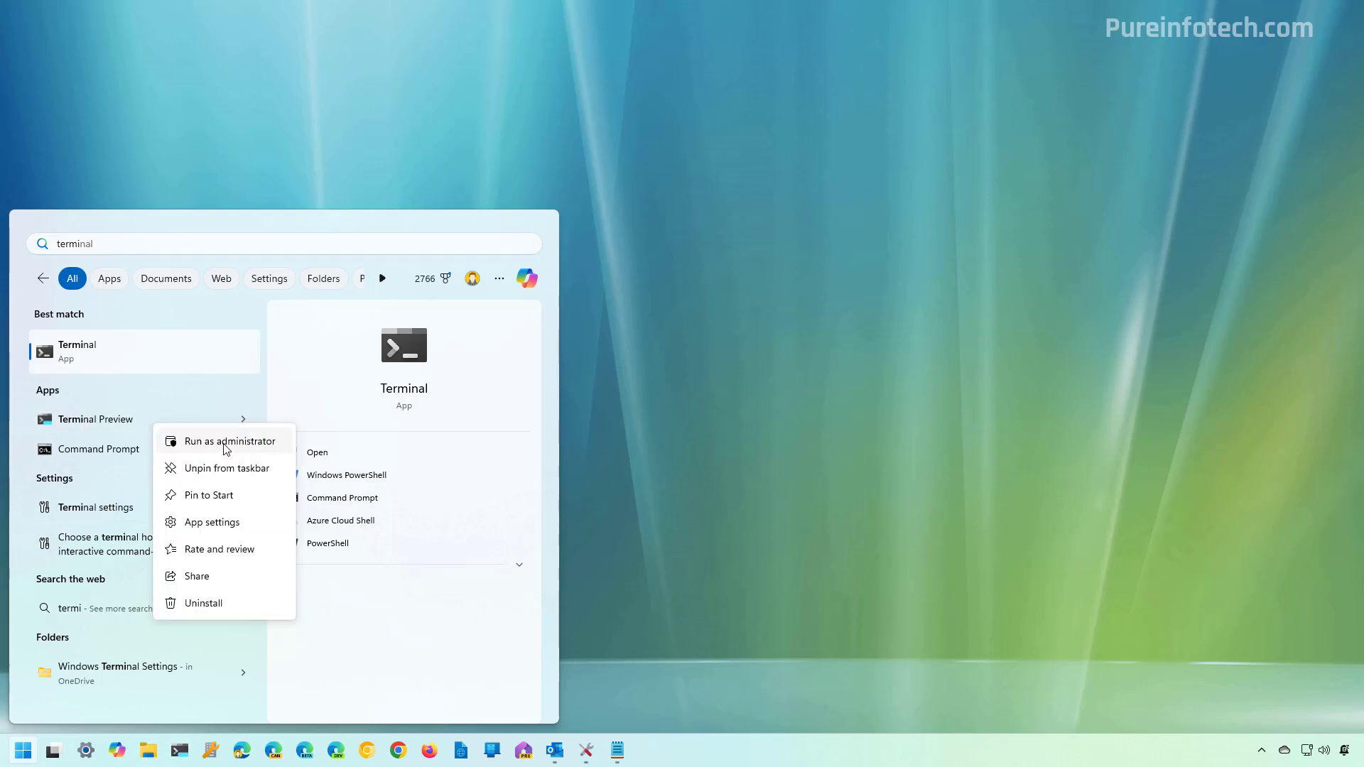
click(230, 441)
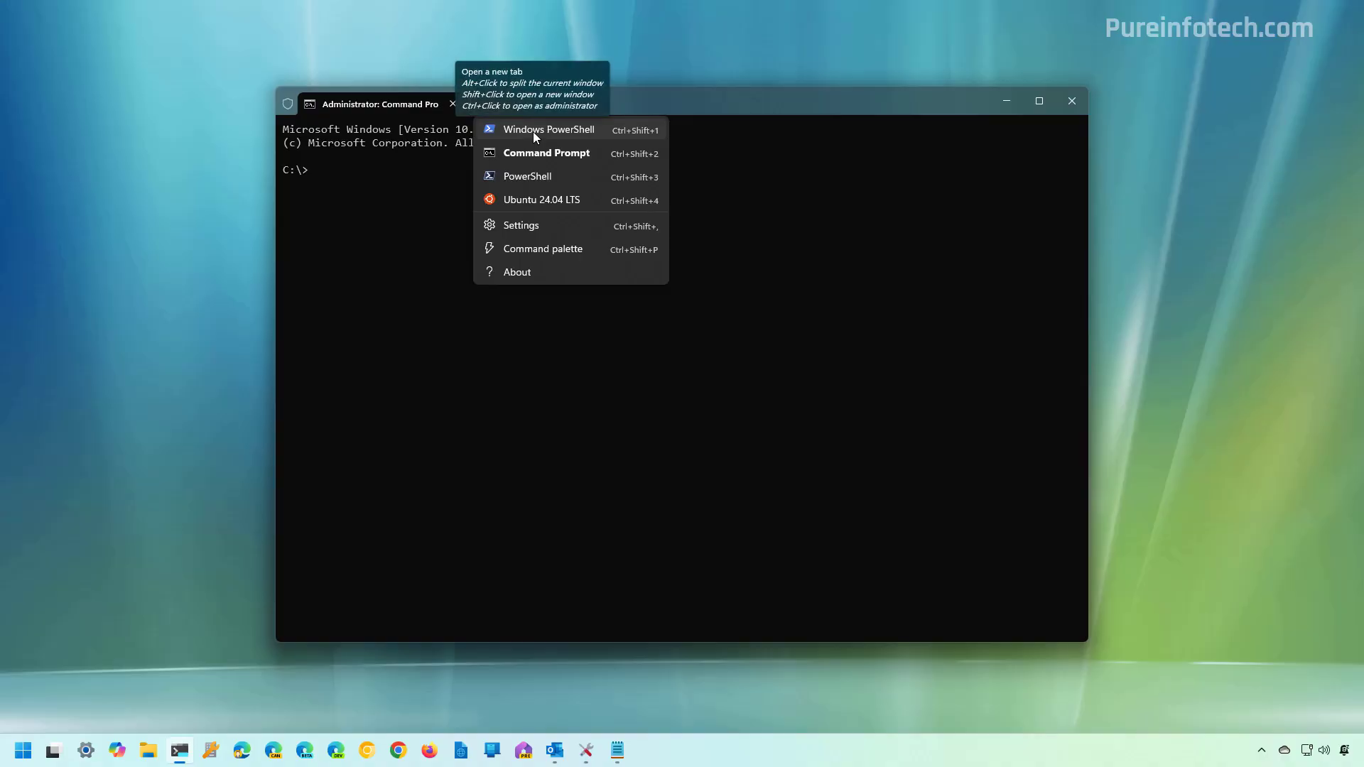
Step: Run first_script.ps1 in a new Windows PowerShell tab; it fails because scripts are disabled
click(549, 130)
text(C:\Users\m__la\Downloads\myscript\first_script.ps1)
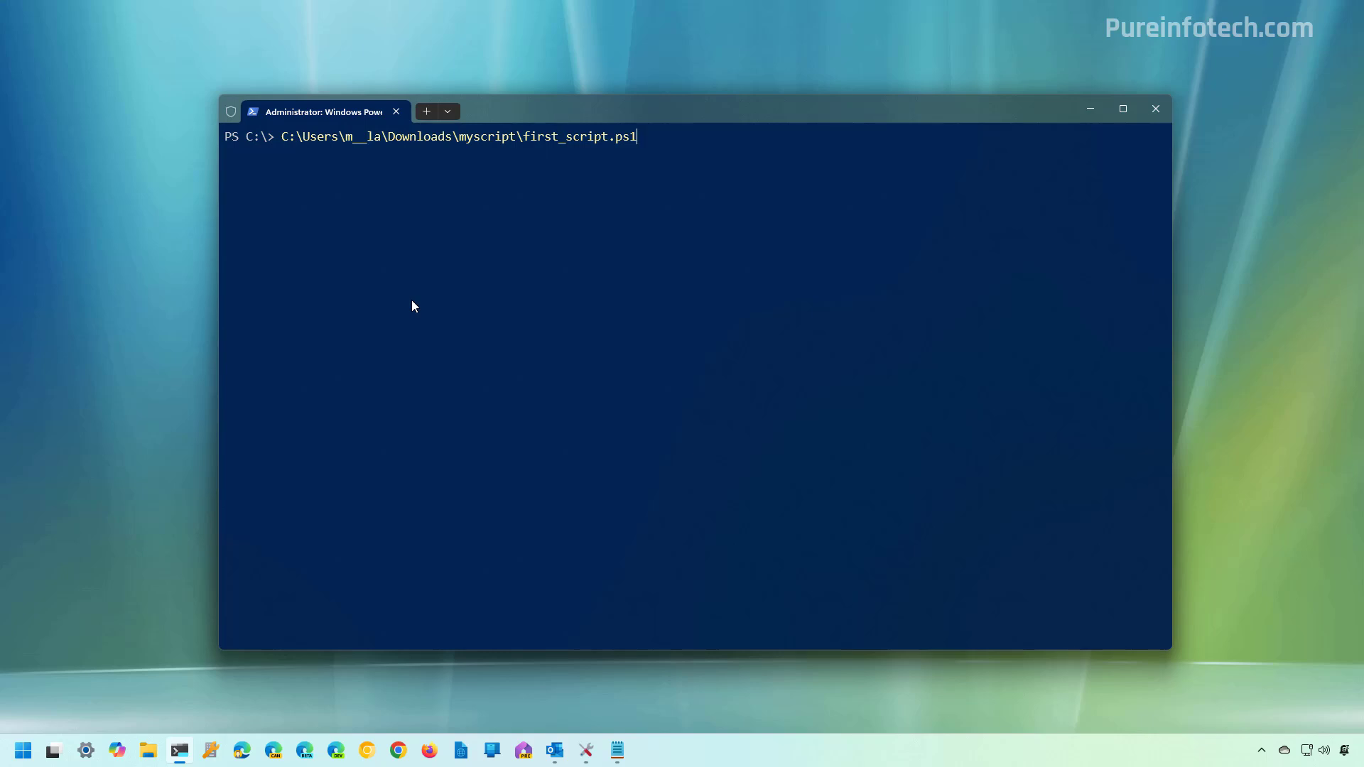
key(Return)
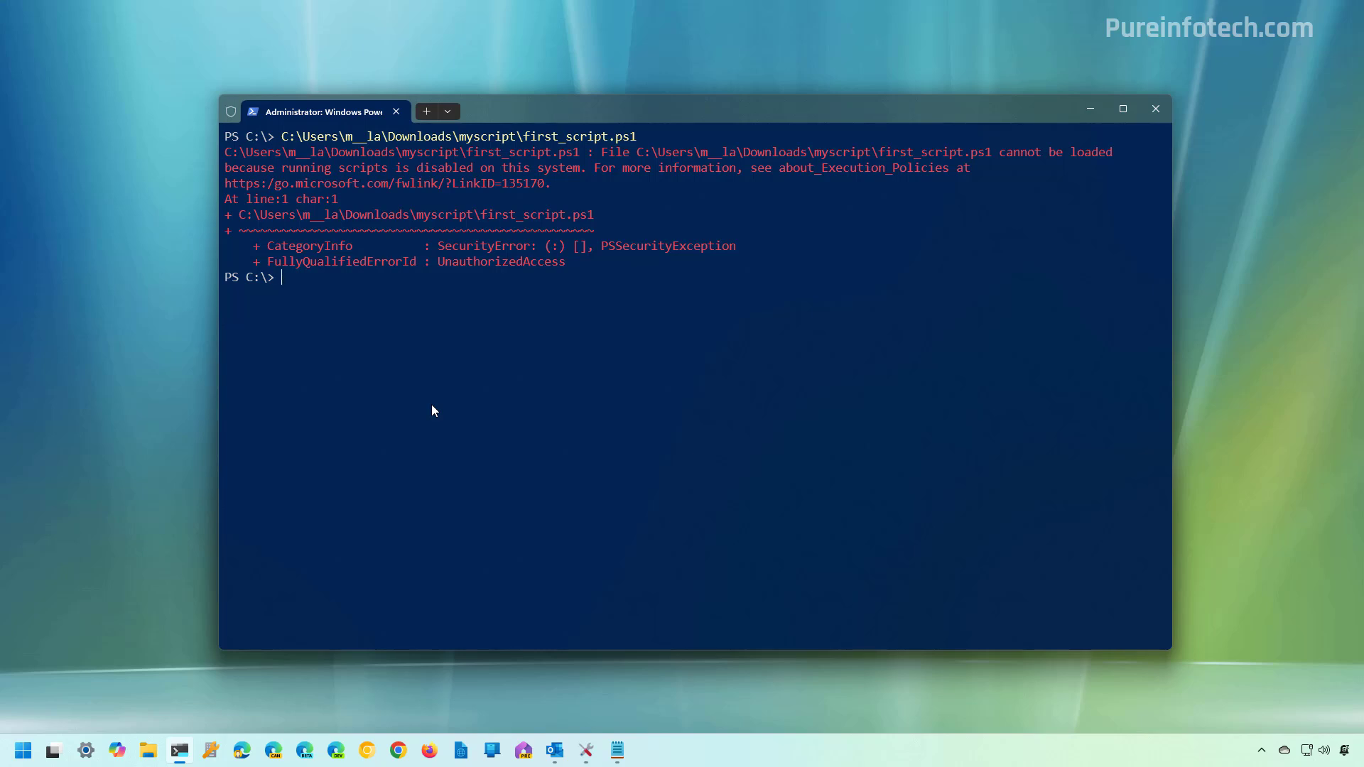
Step: Clear the console and show the execution policy (Restricted) and the per-scope list (all Undefined)
text(cl)
text(Get-ExecutionPolicy)
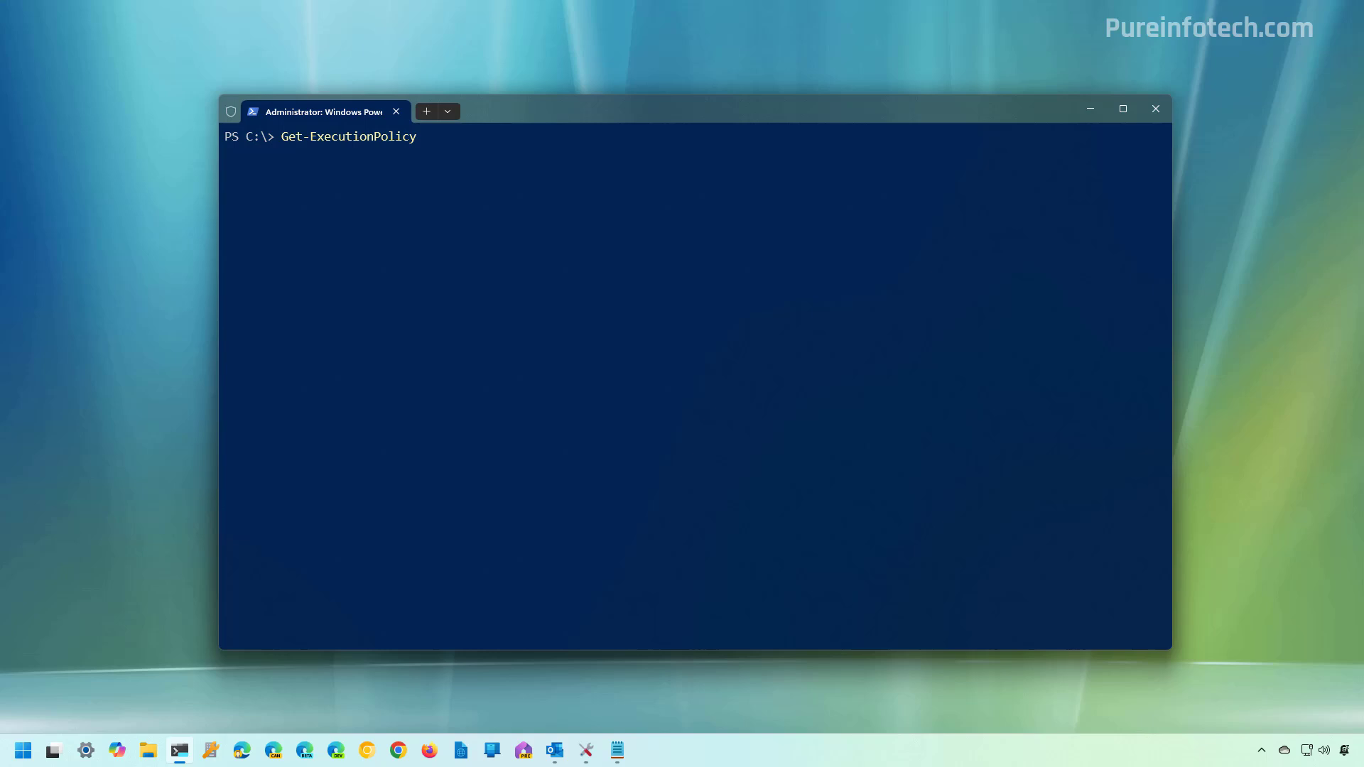
key(Return)
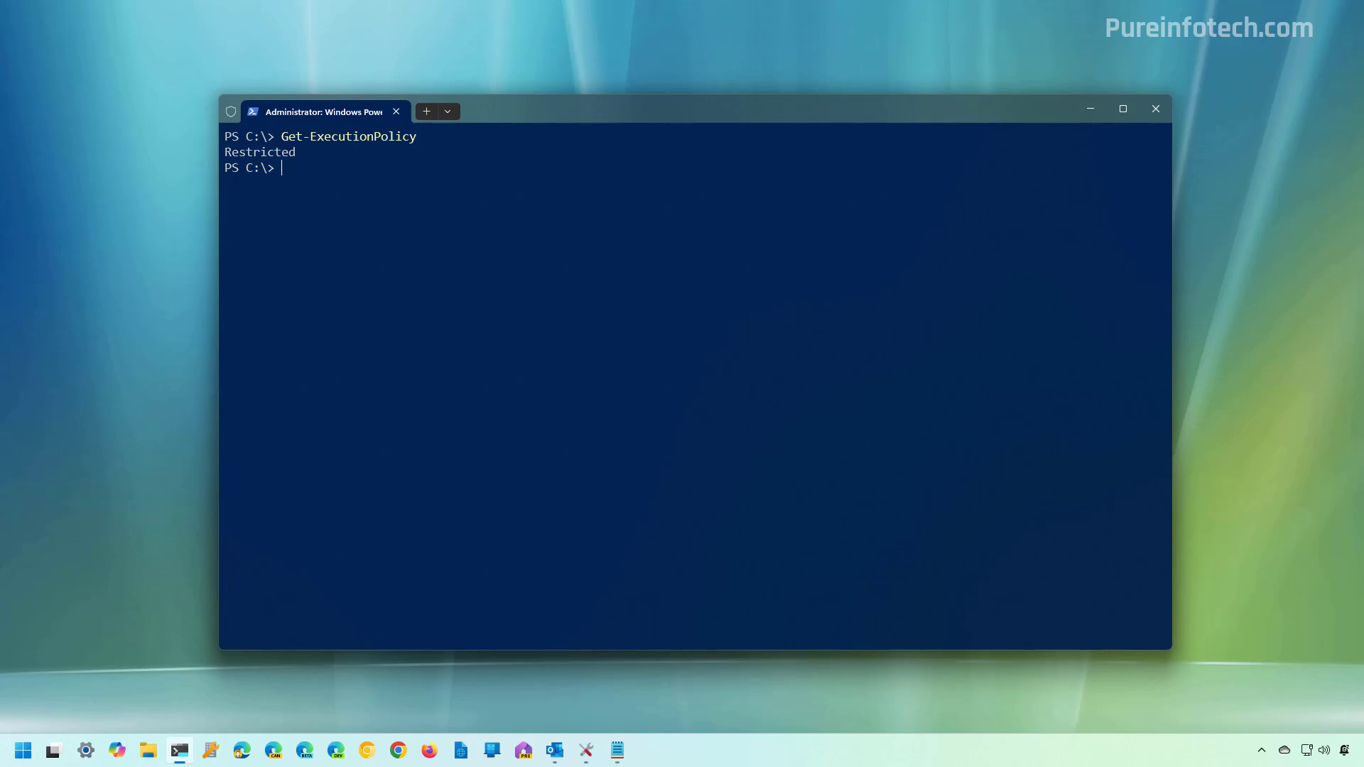
mouse_move(631, 386)
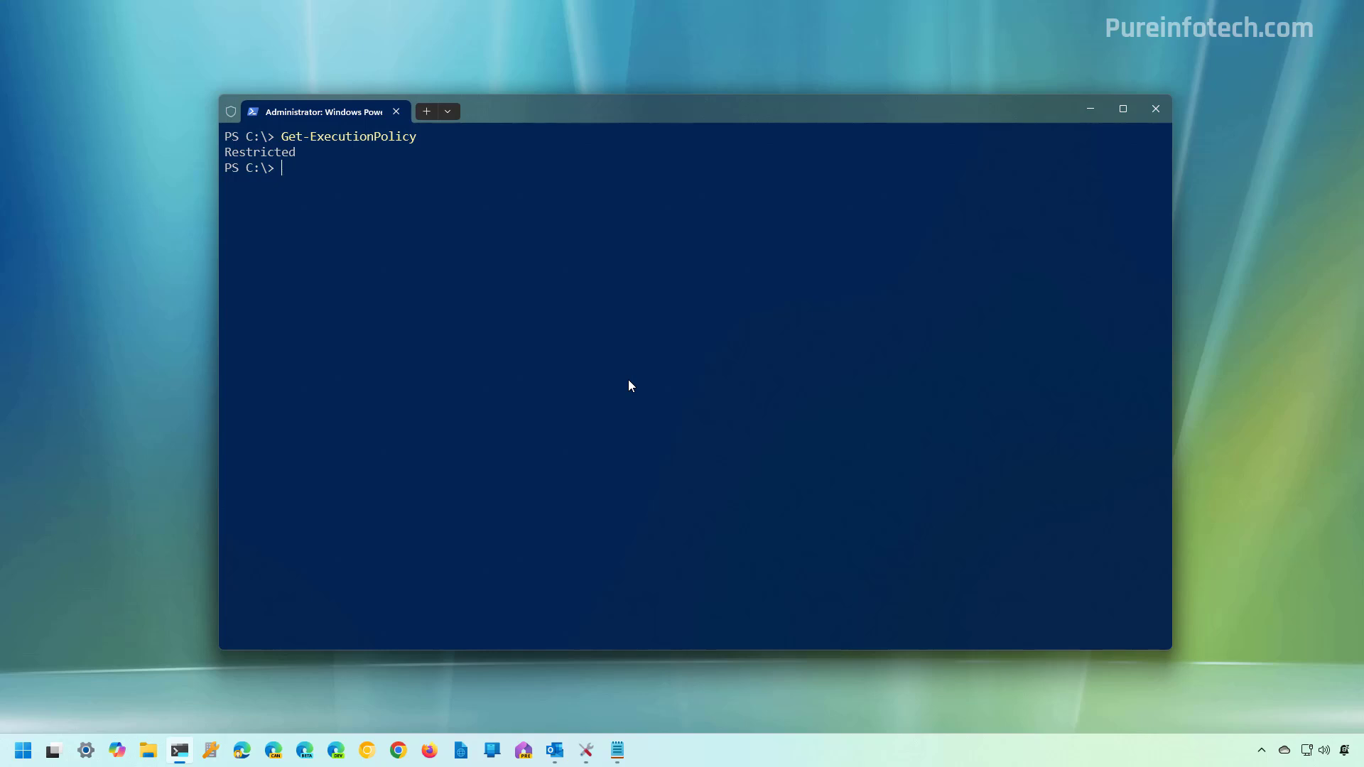
text(Get-ExecutionPolicy -List)
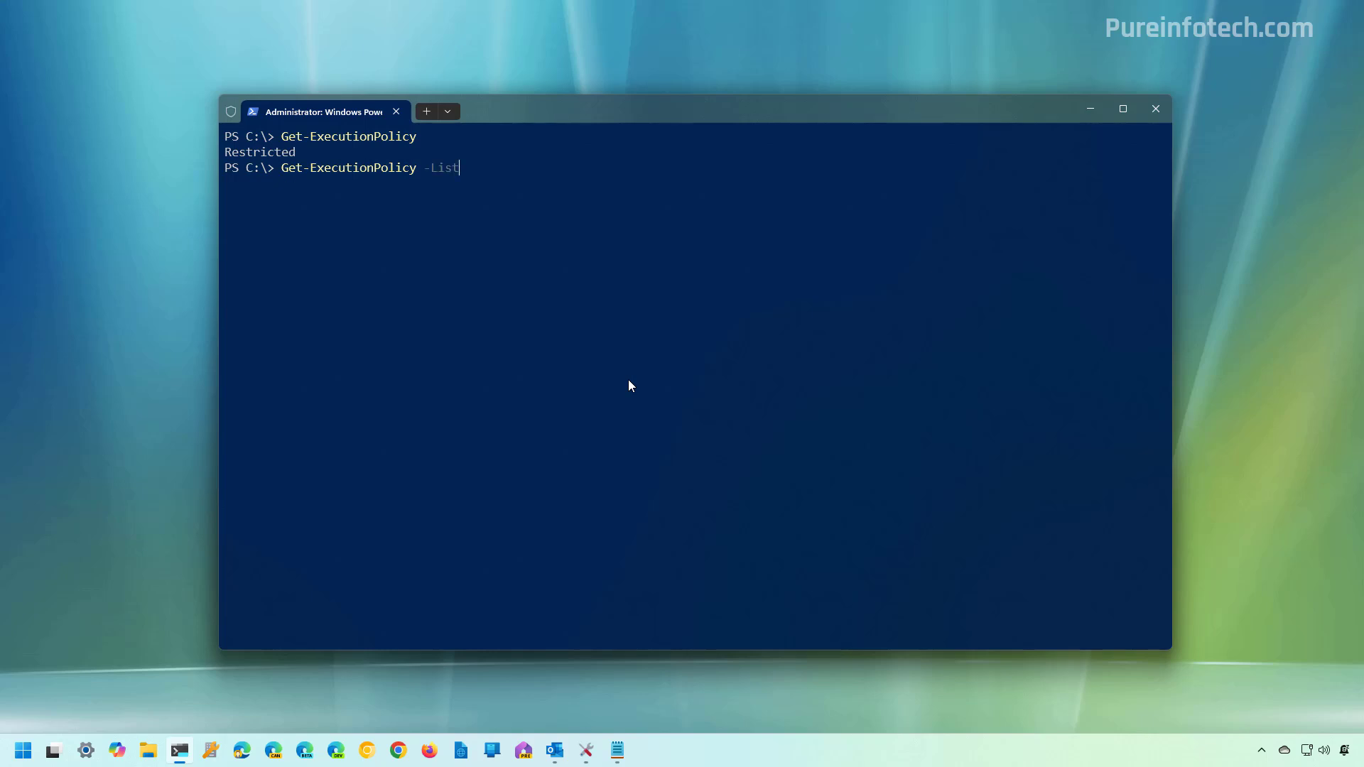
key(Return)
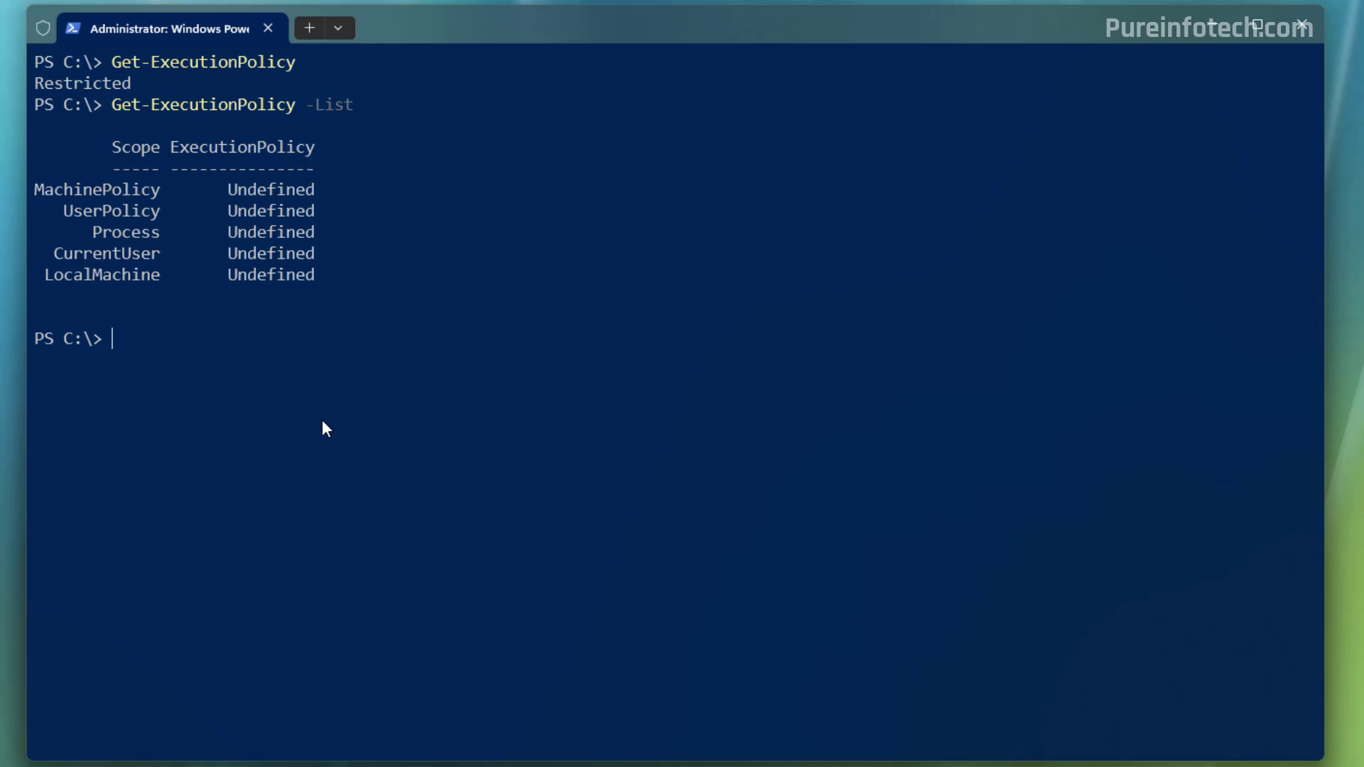
text(Set-ExecutionPolicy RemoteSigned)
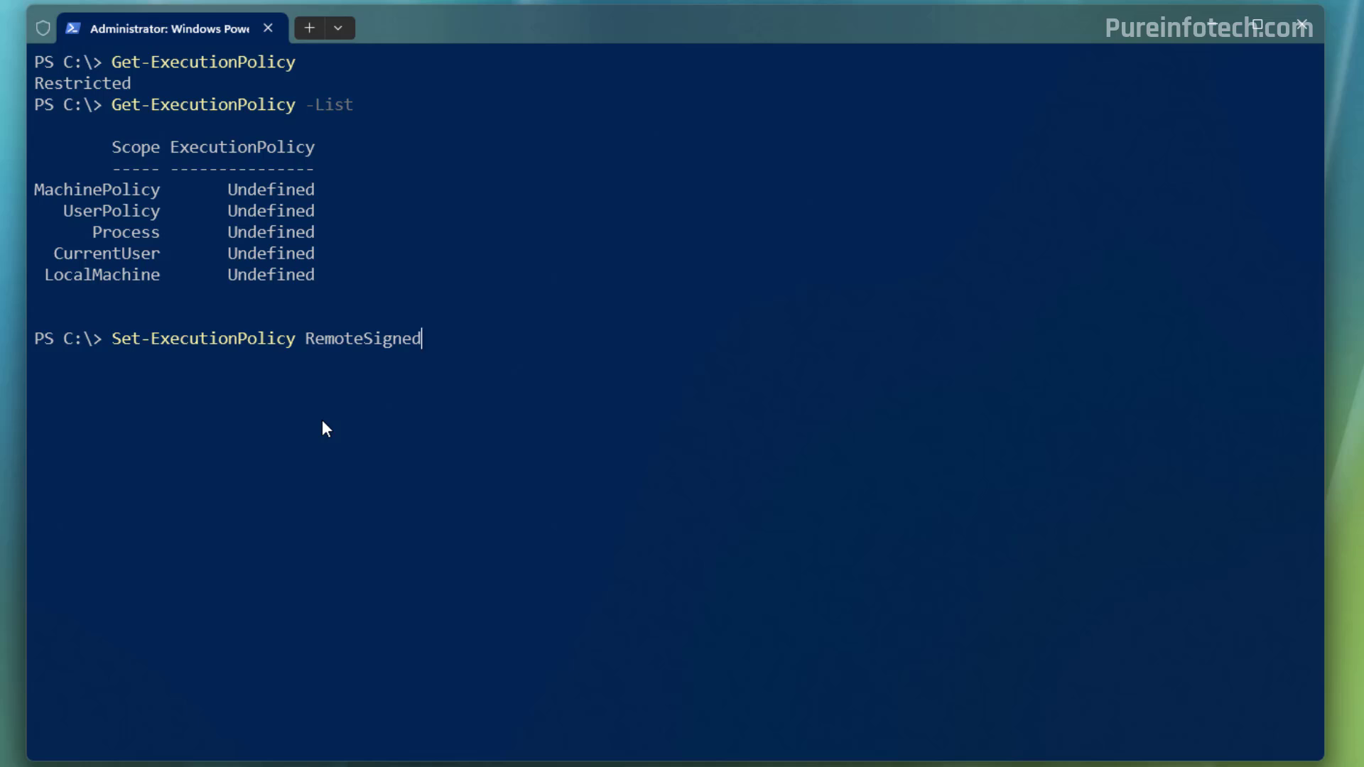
Step: Apply Set-ExecutionPolicy RemoteSigned, confirm LocalMachine lists RemoteSigned, and enter the first_script.ps1 path
key(Return)
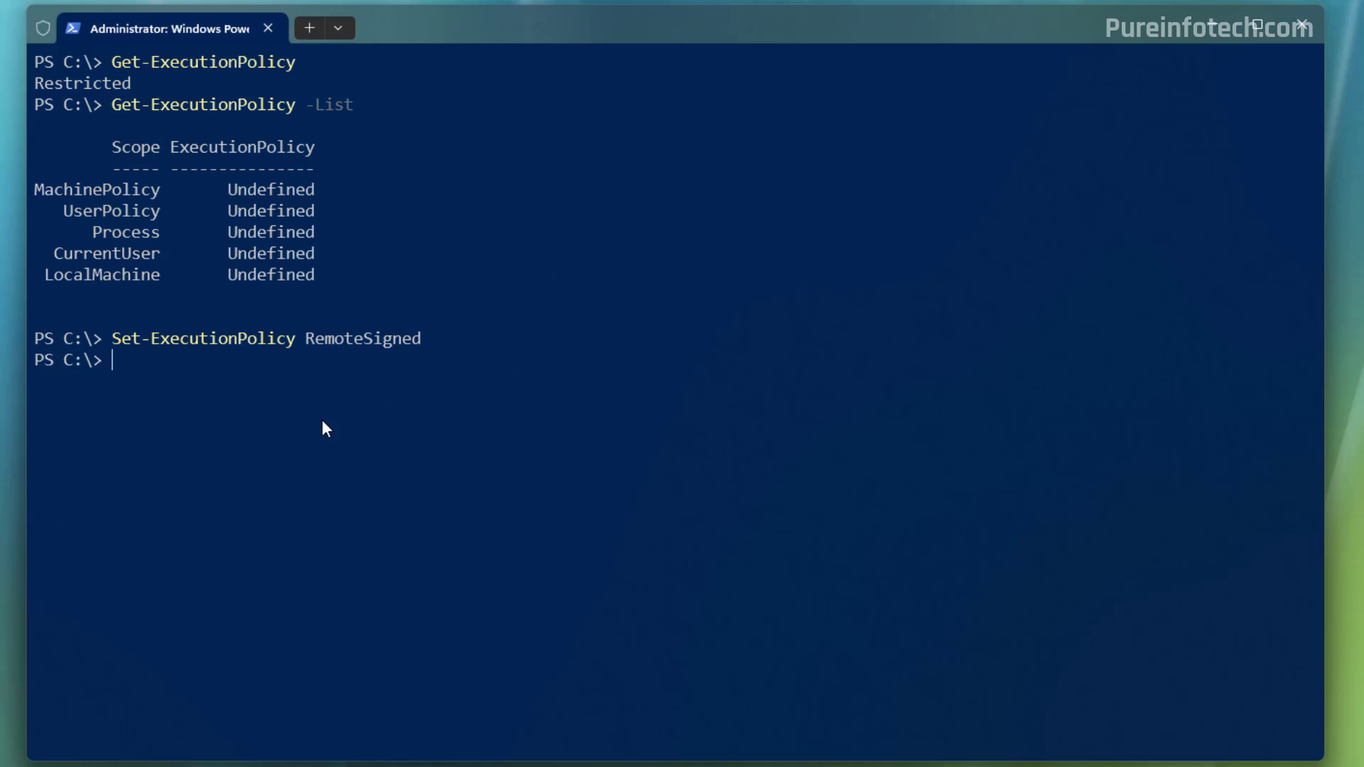
text(Get-ExecutionPolicy -List)
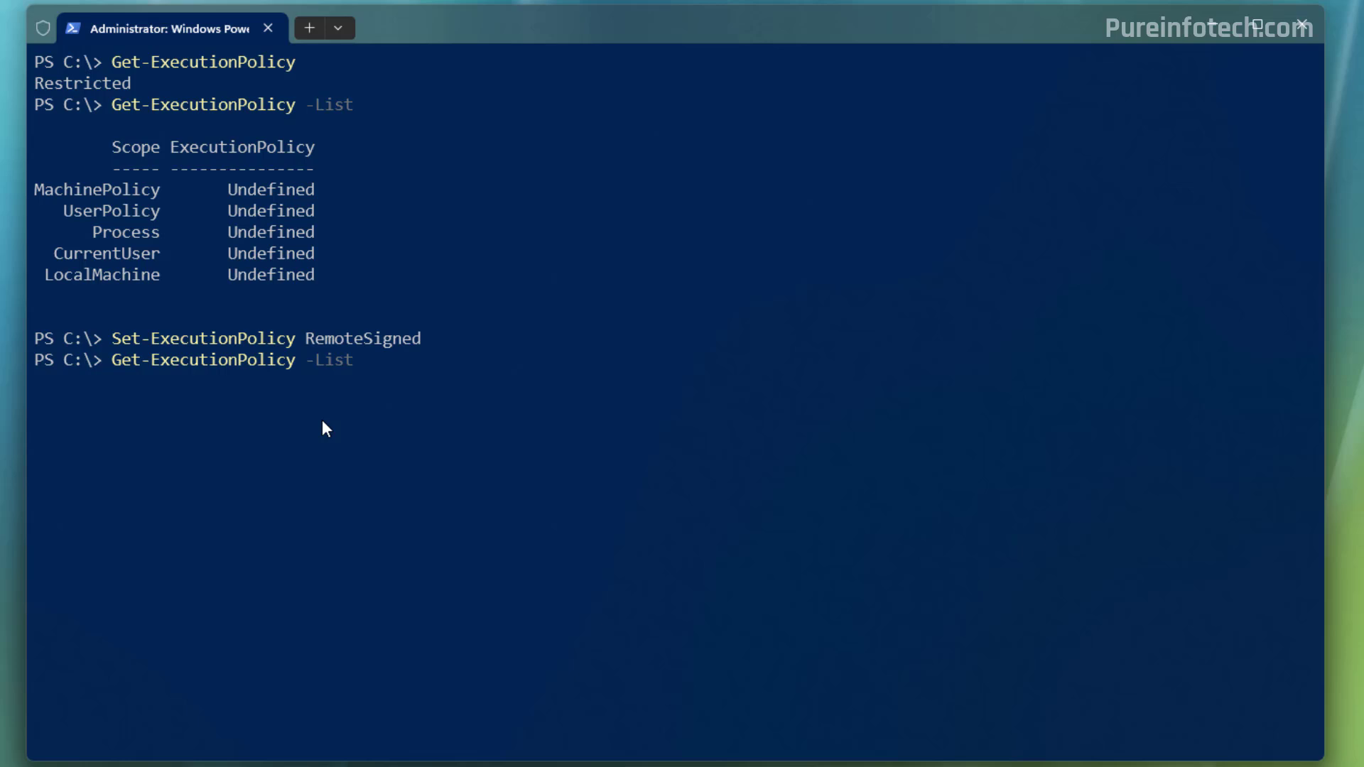
key(Return)
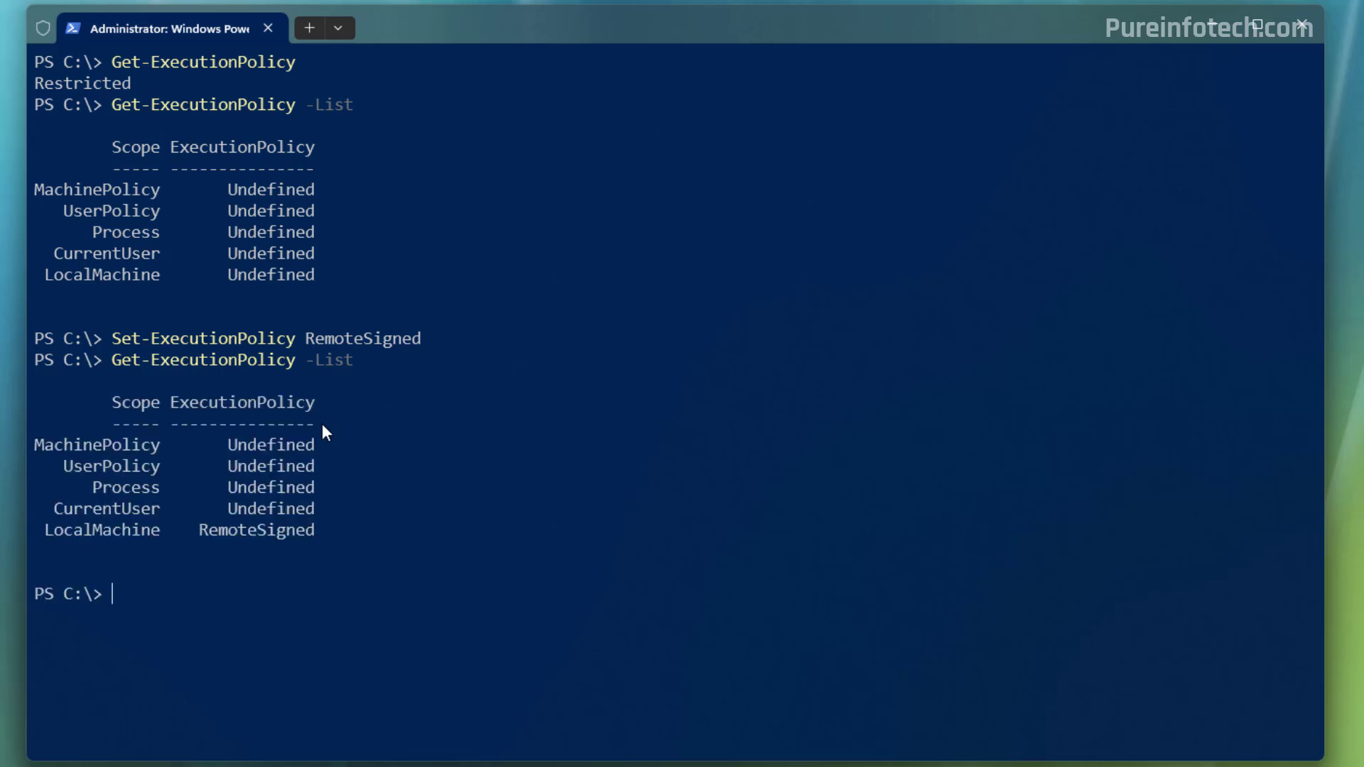
mouse_move(280, 587)
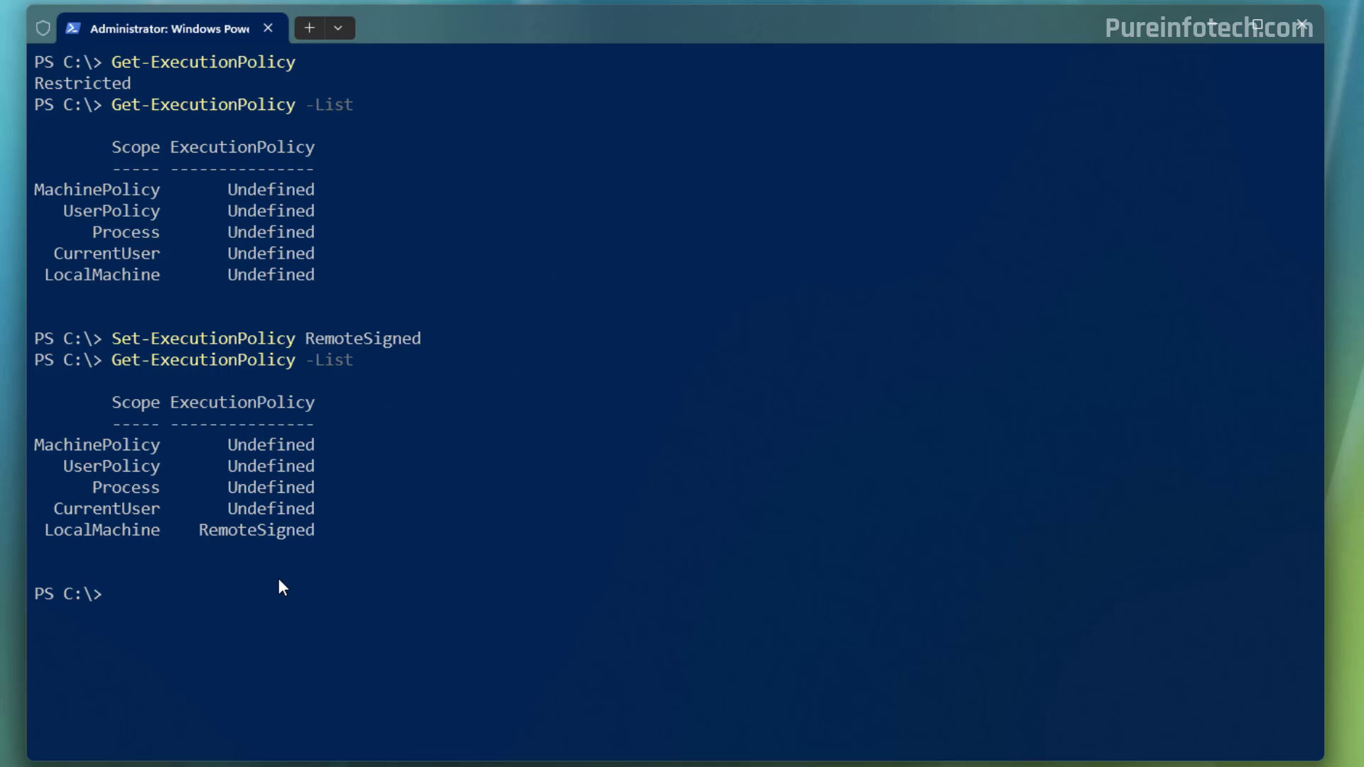
text(C:\Users\m__la\Downloads\myscript\first_script.ps1)
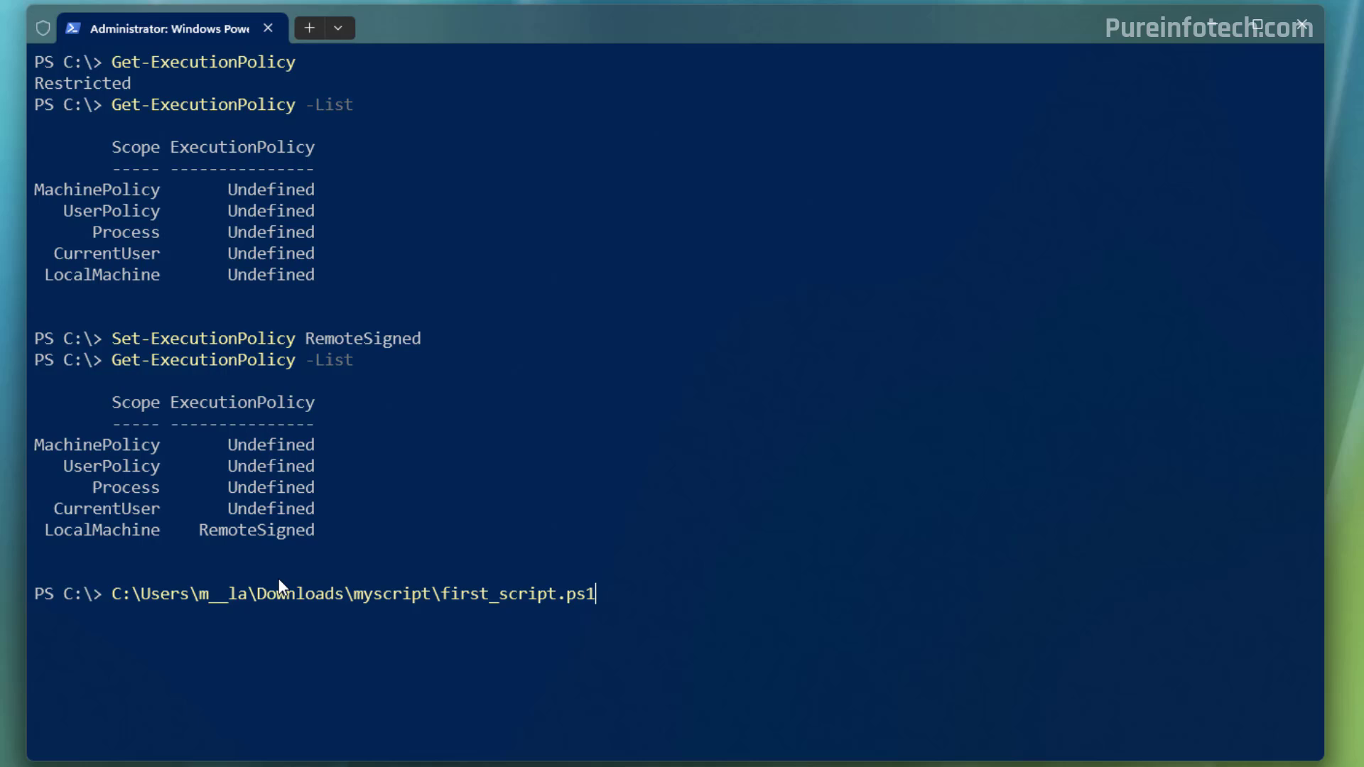
mouse_move(642, 627)
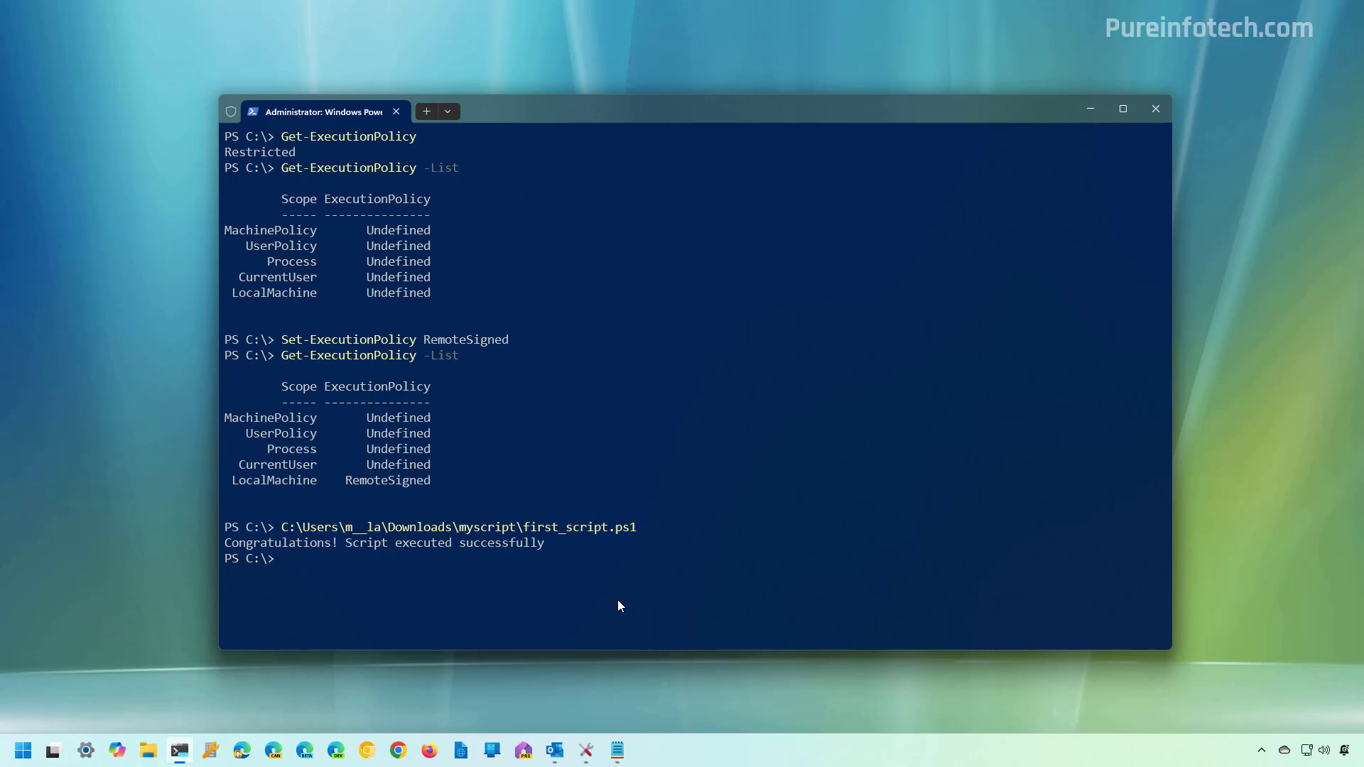
Step: Set the execution policy to Restricted so first_script.ps1 is blocked again
click(1122, 110)
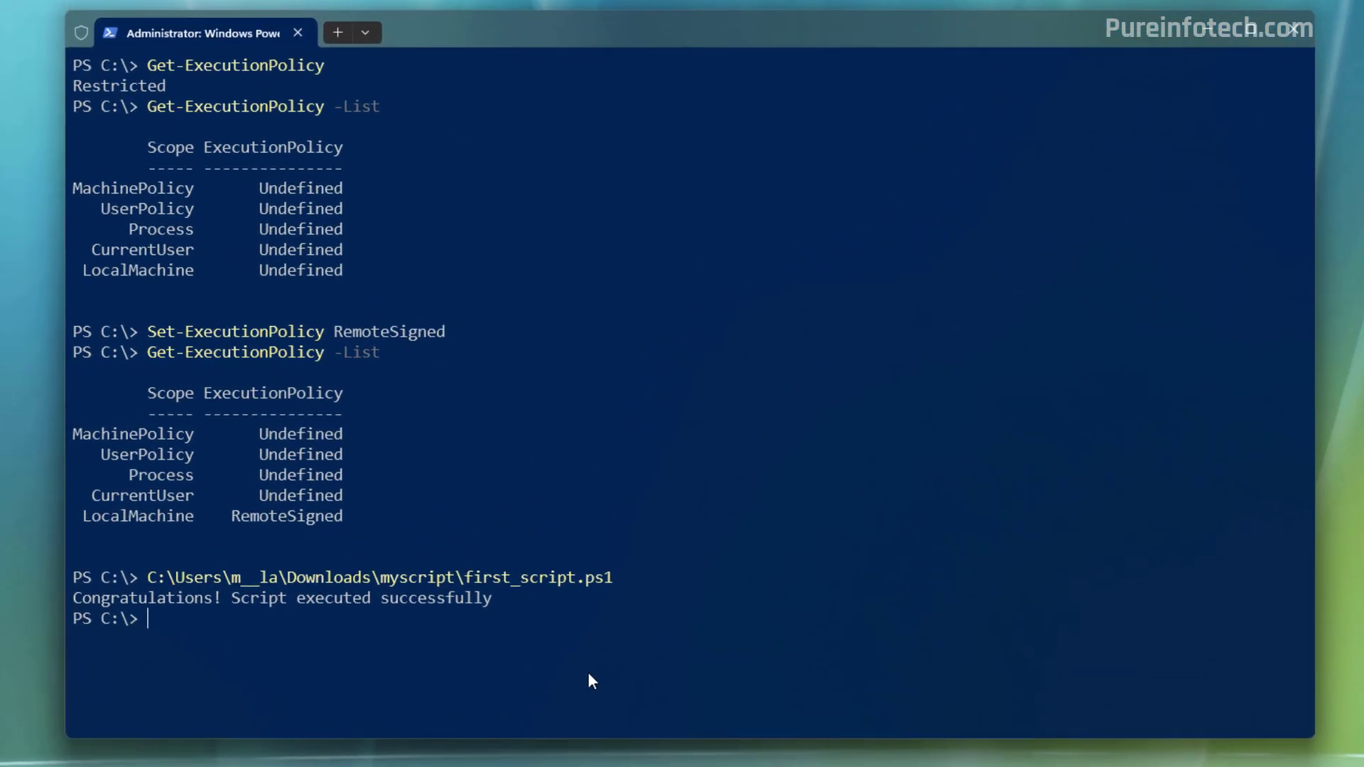
text(Set-ExecutionPolicy RemoteSigned)
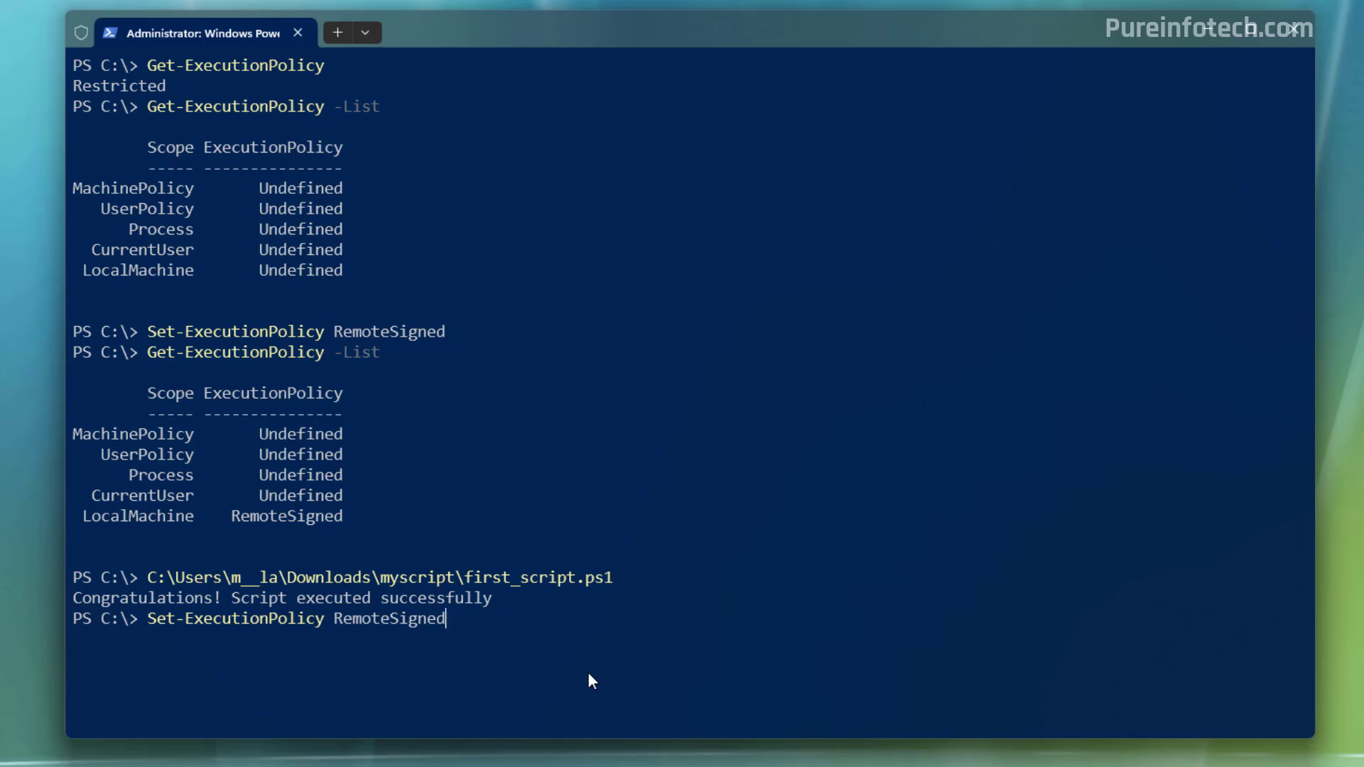
key(Backspace)
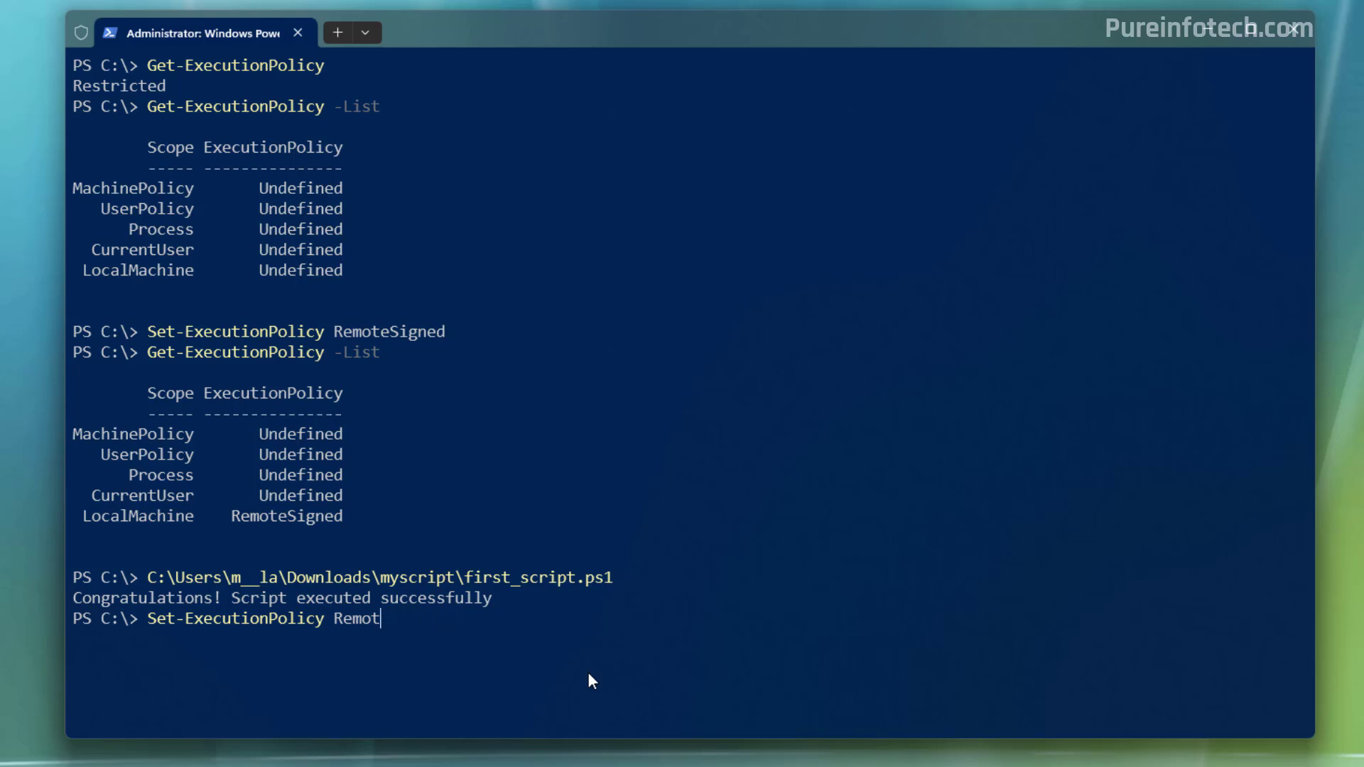
text(Restricted)
text(C:\Users\m__la\Downloads\myscript\first_script.ps1)
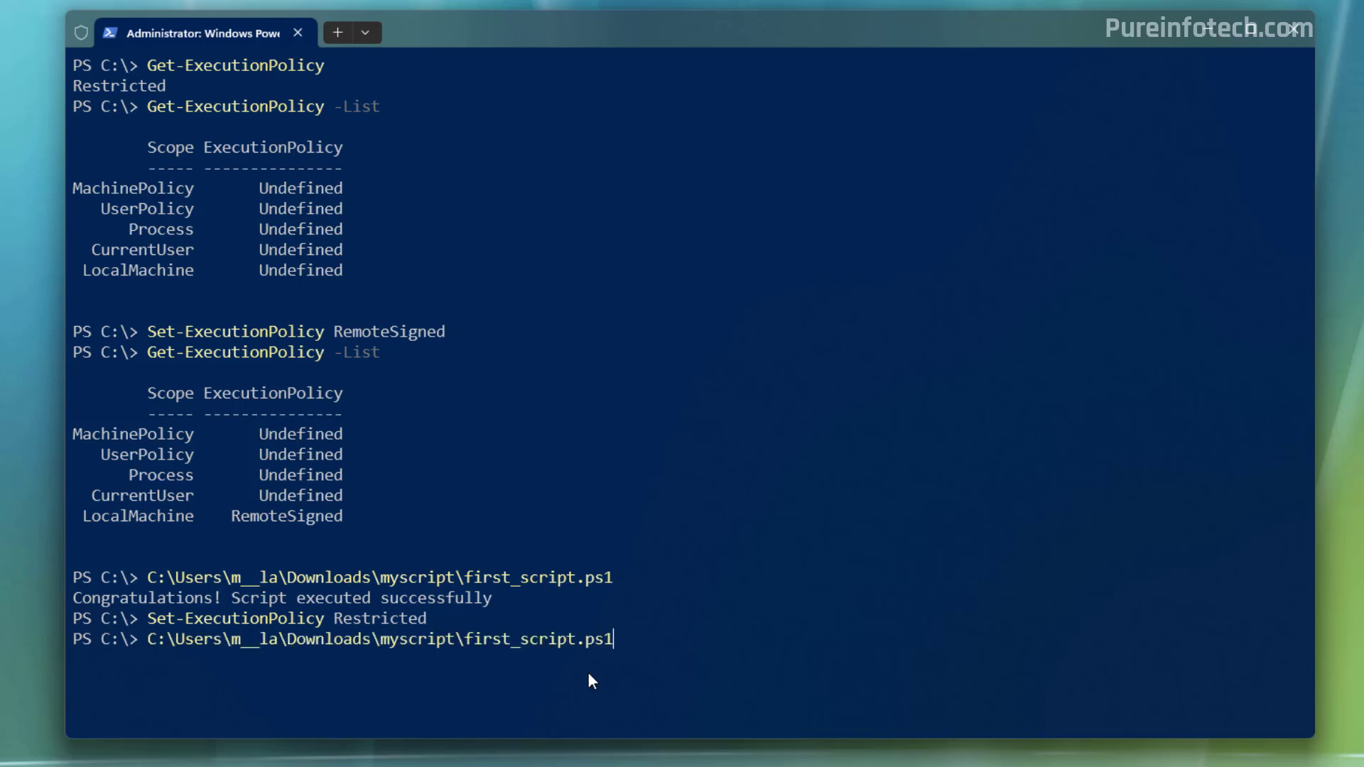
key(Return)
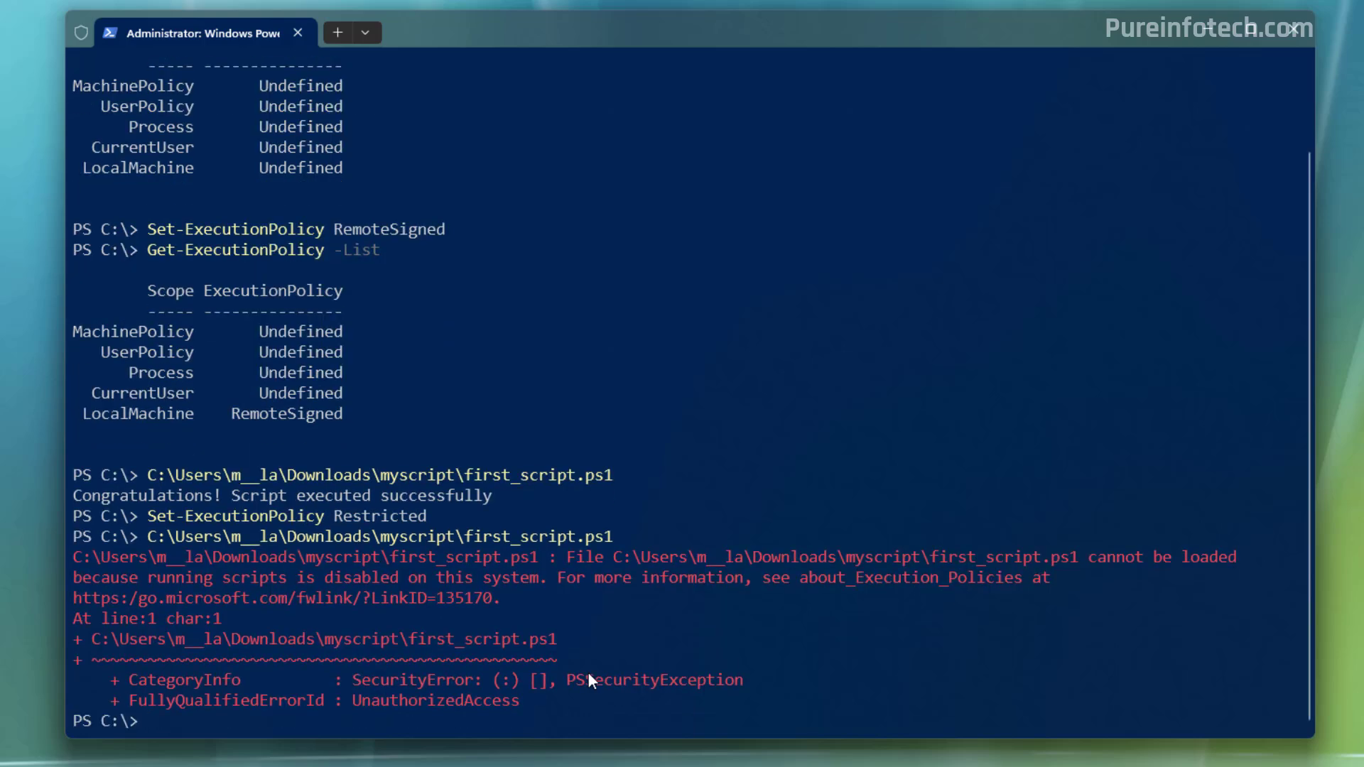
Step: Set the execution policy to Undefined; the script is still blocked
text(Set-ExecutionPolicy R)
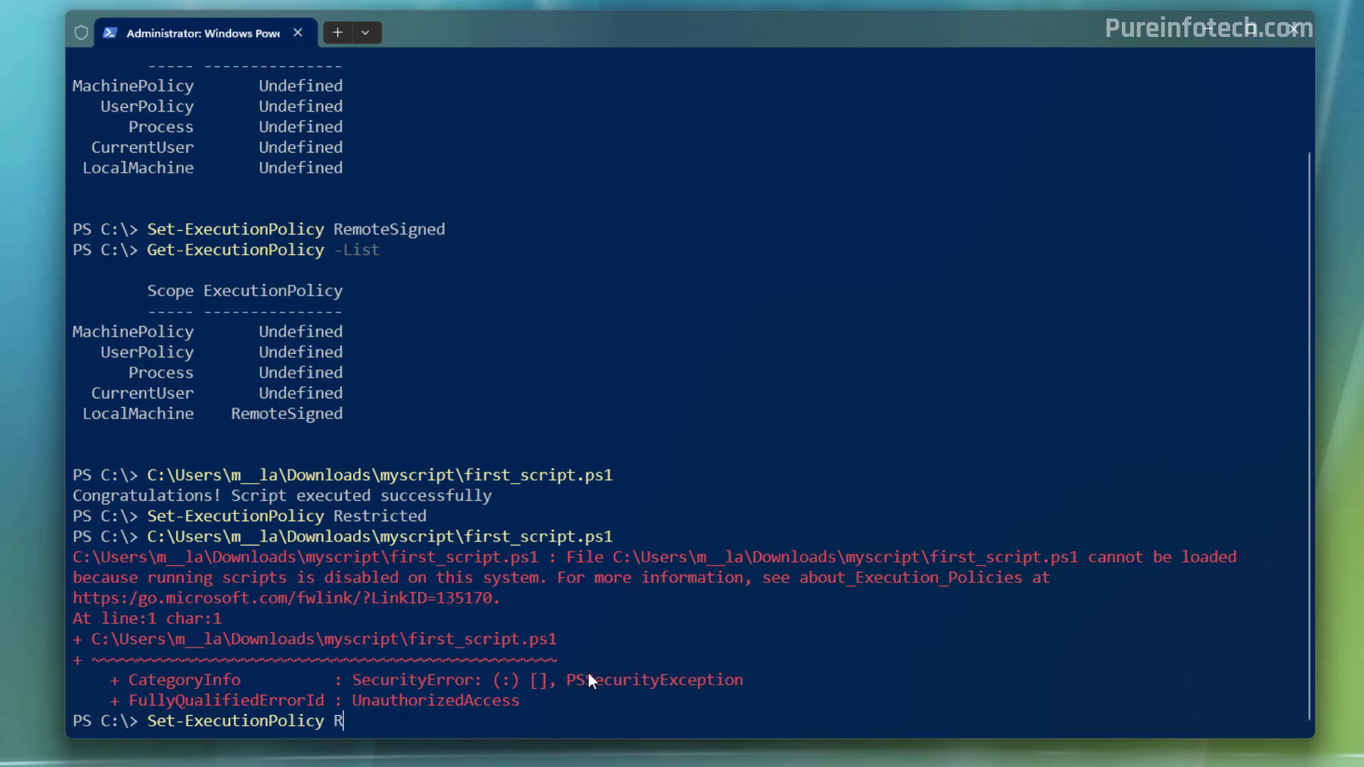
text(Undif)
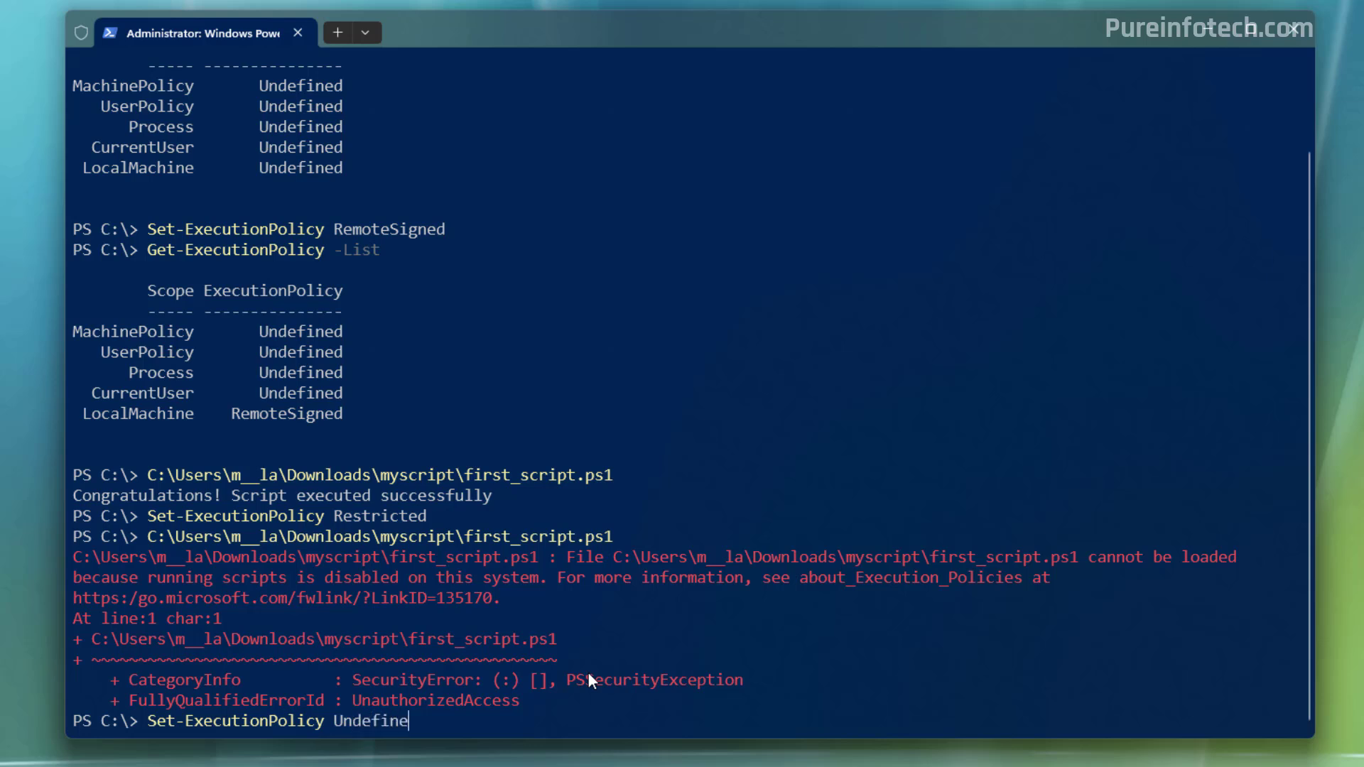
key(Return)
text(Get-ExecutionPolicy -List)
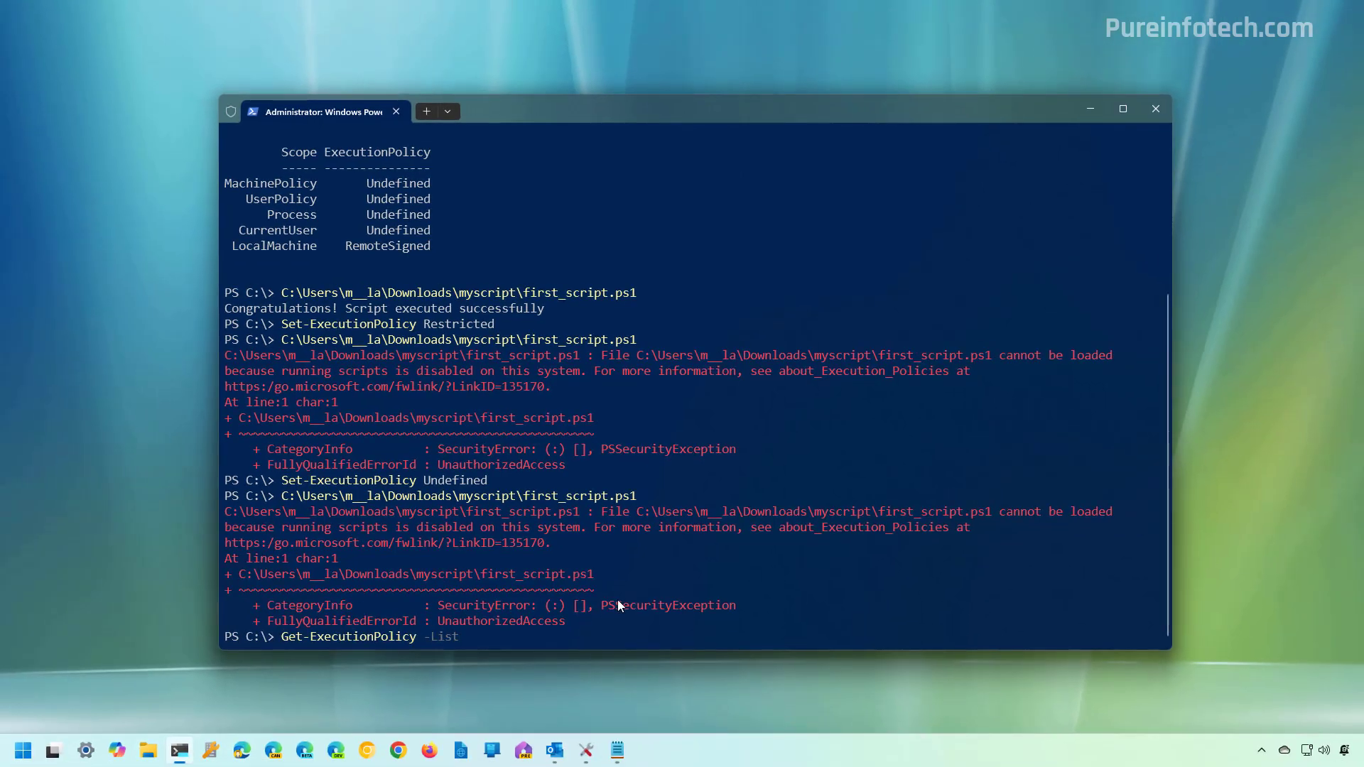
Step: Run Get-ExecutionPolicy -List showing every scope back to Undefined
key(Return)
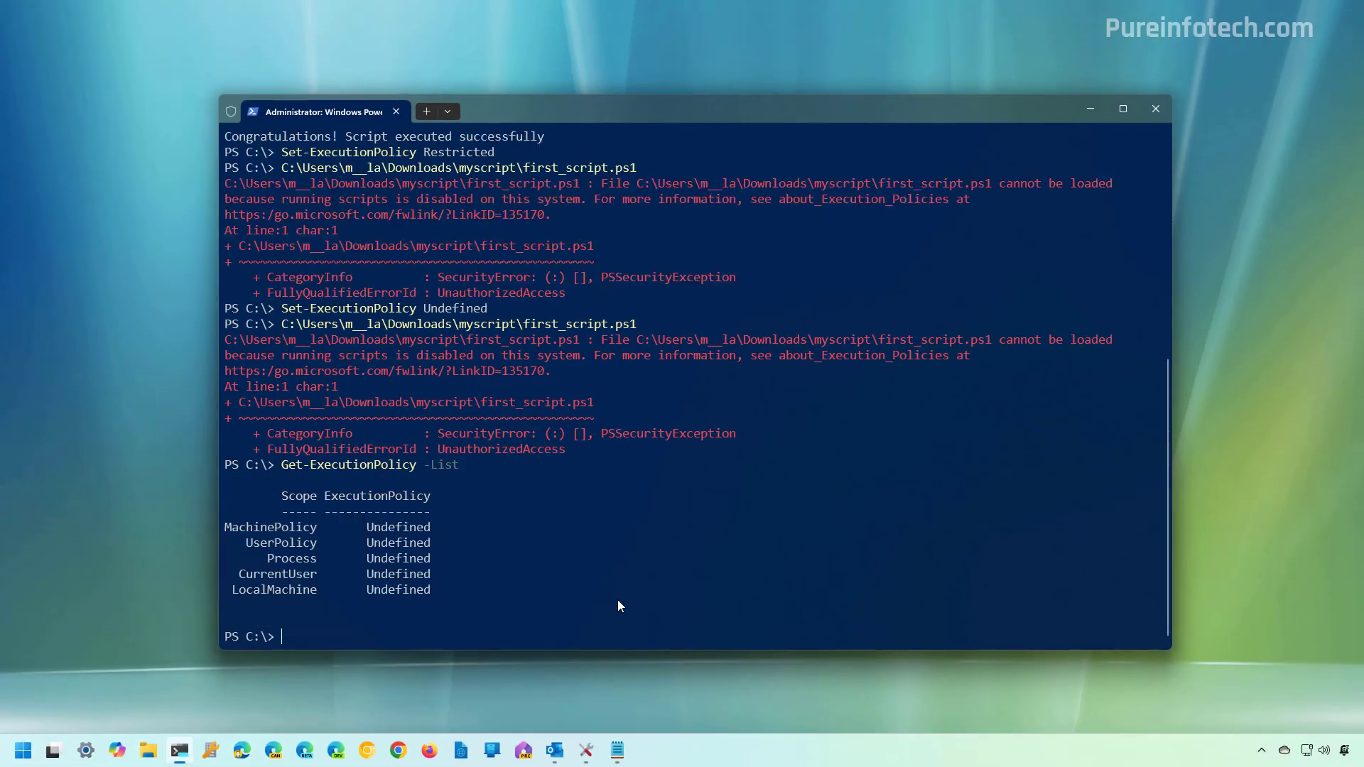
mouse_move(470, 600)
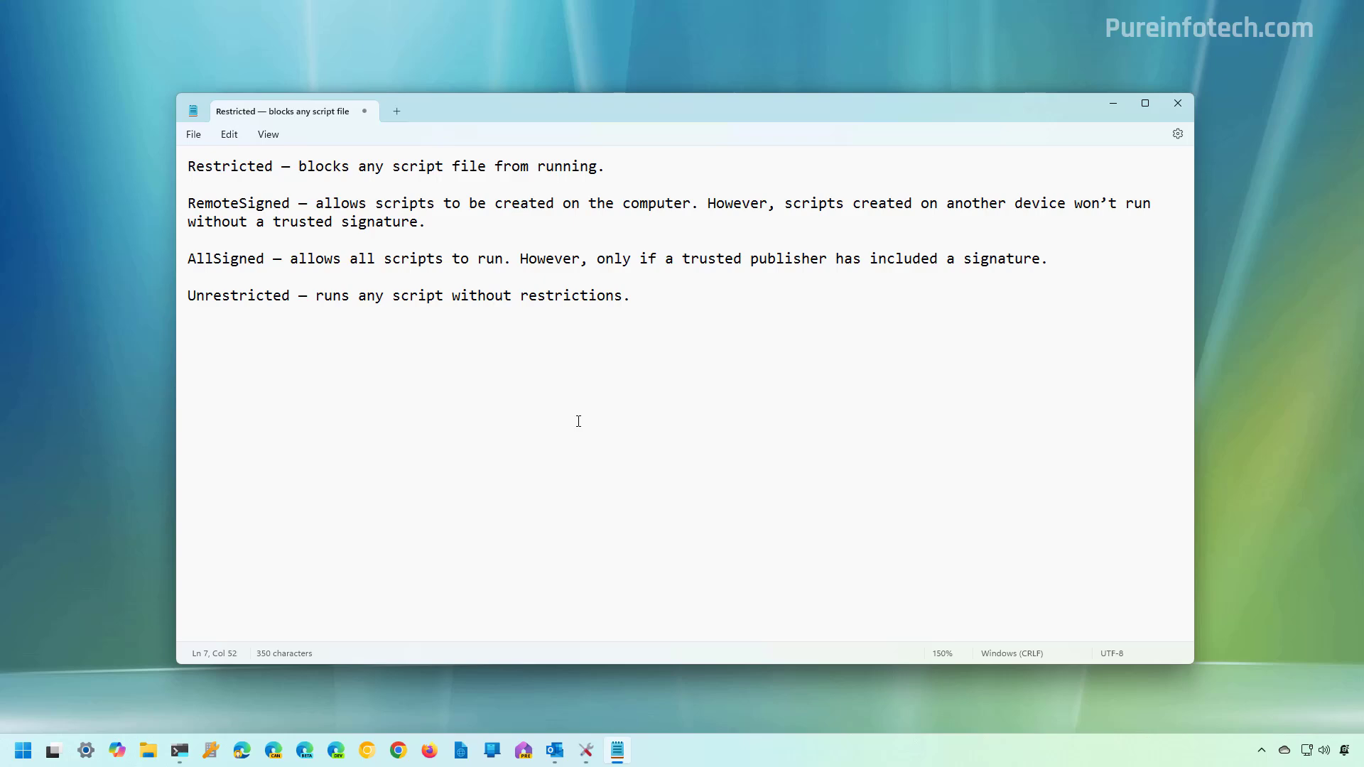
Step: Bring the PowerShell window back in front of the Notepad policy notes
click(179, 749)
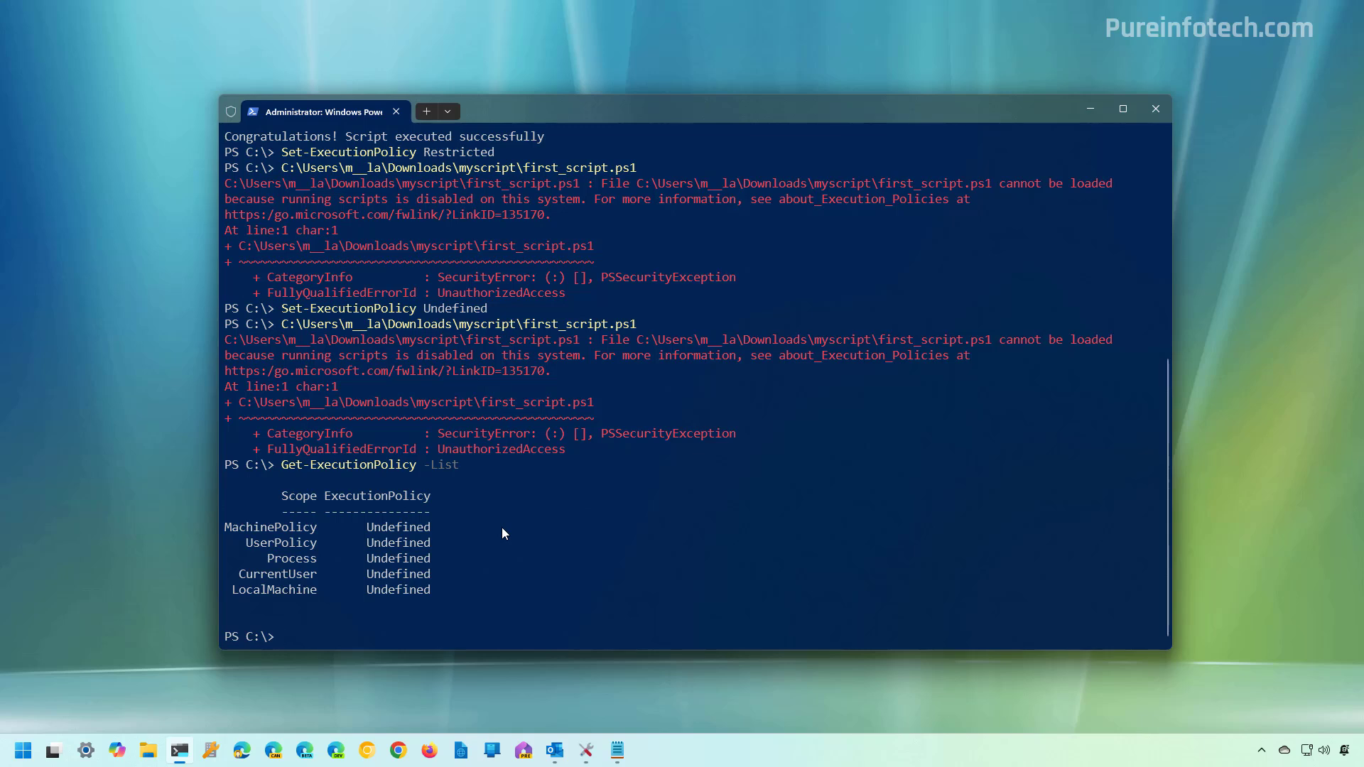
mouse_move(621, 575)
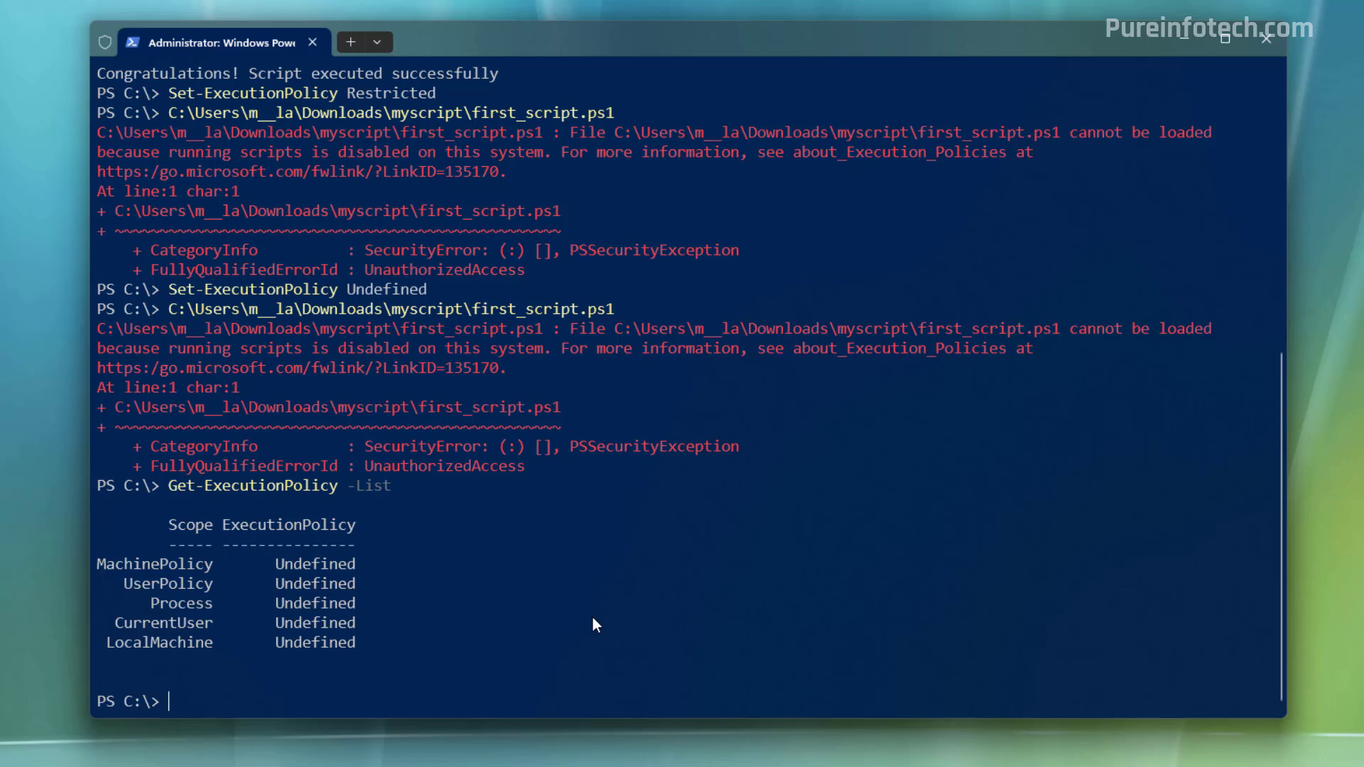
Step: Apply RemoteSigned to the CurrentUser scope and enter the same command for LocalMachine
text(Set-ExecutionPolicy -ExecutionPolicy RemoteSigned -Scope CurrentUser)
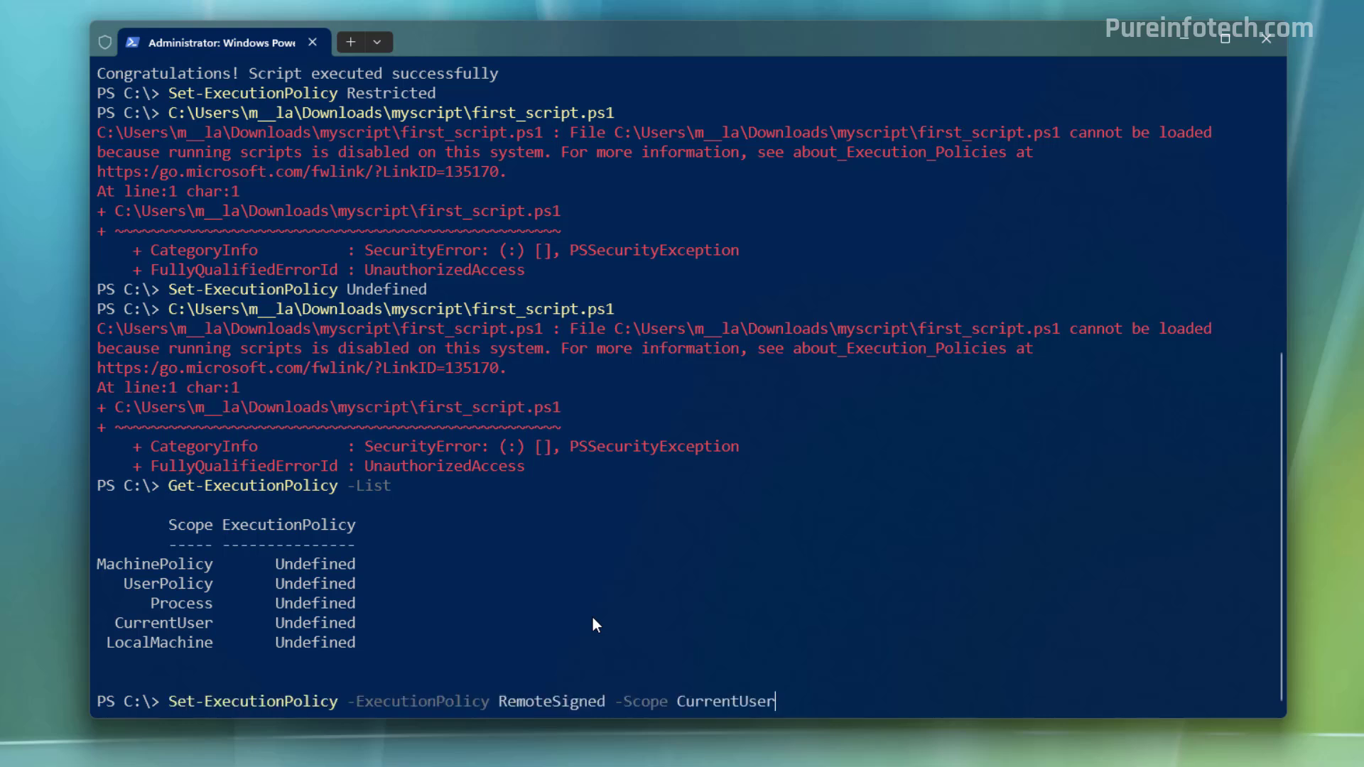
mouse_move(727, 721)
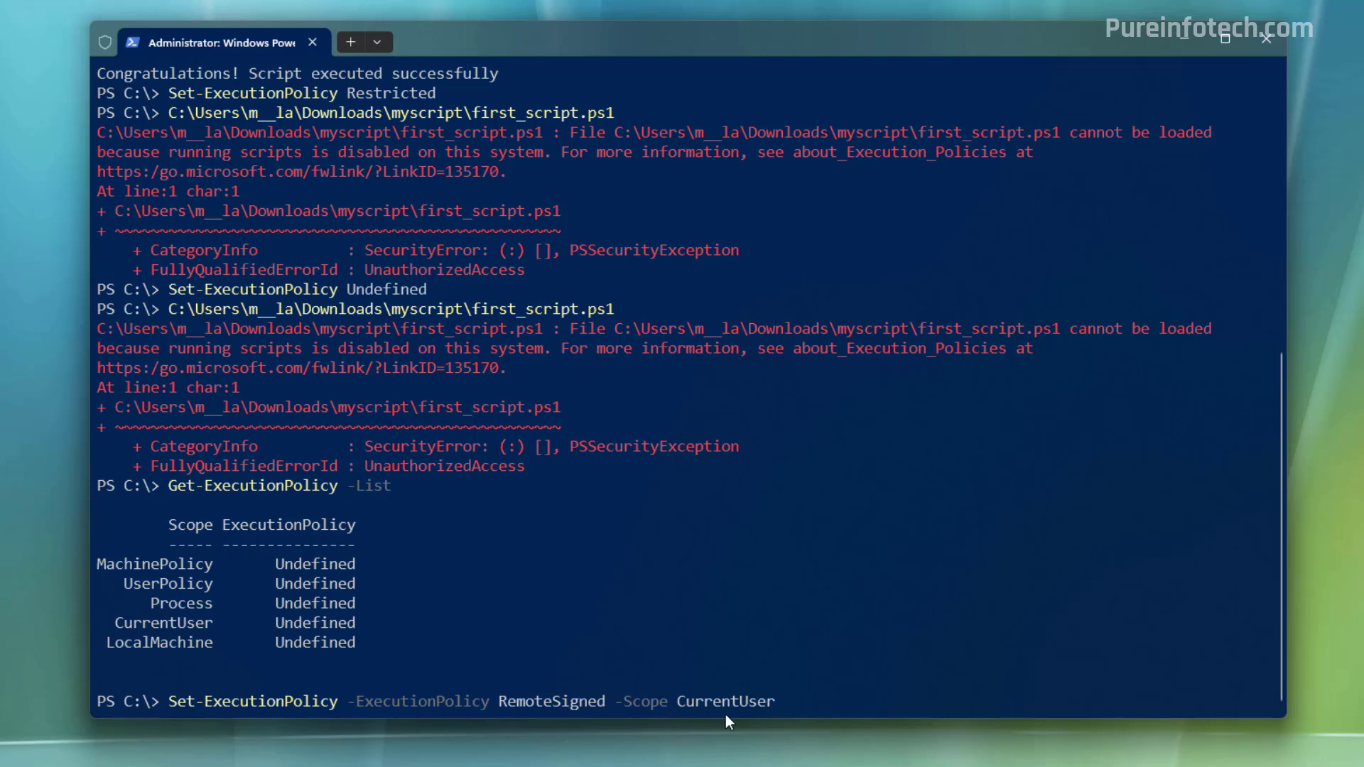
mouse_move(781, 625)
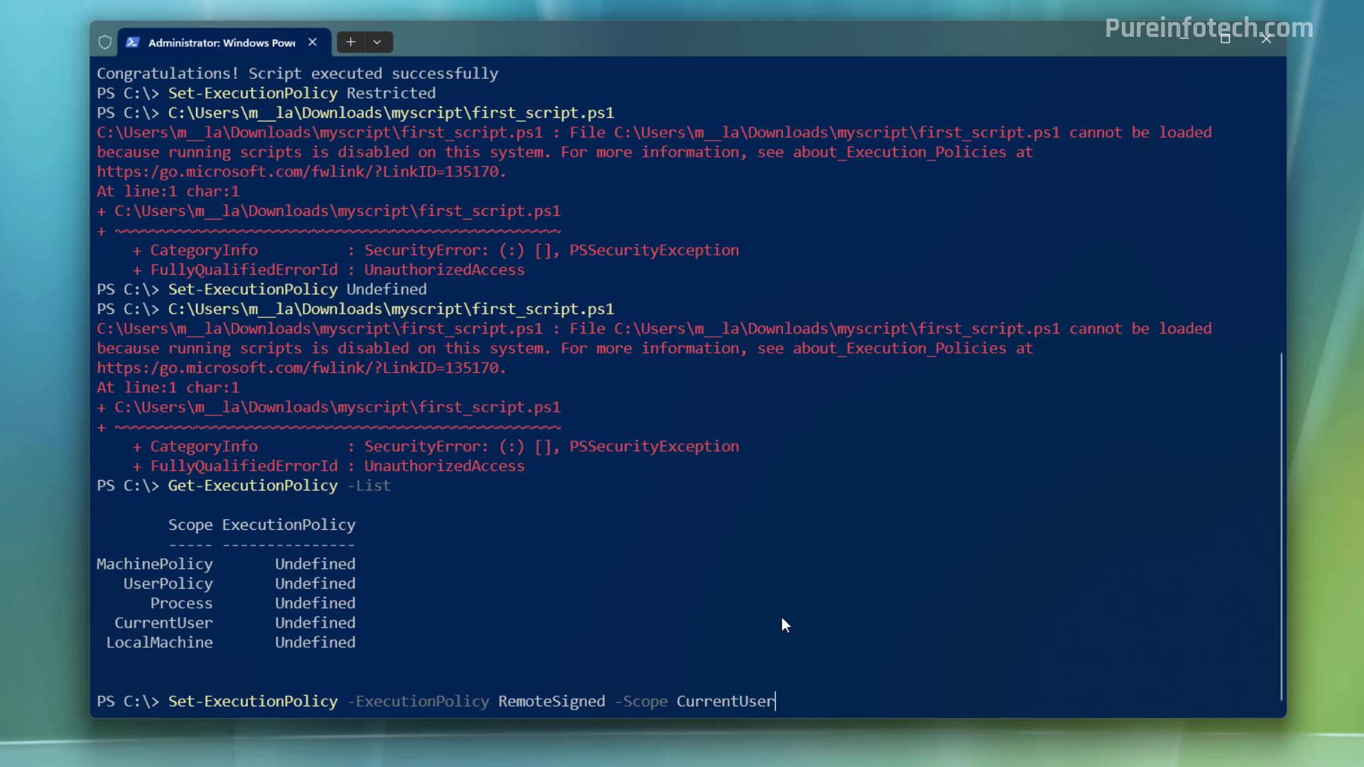
mouse_move(749, 622)
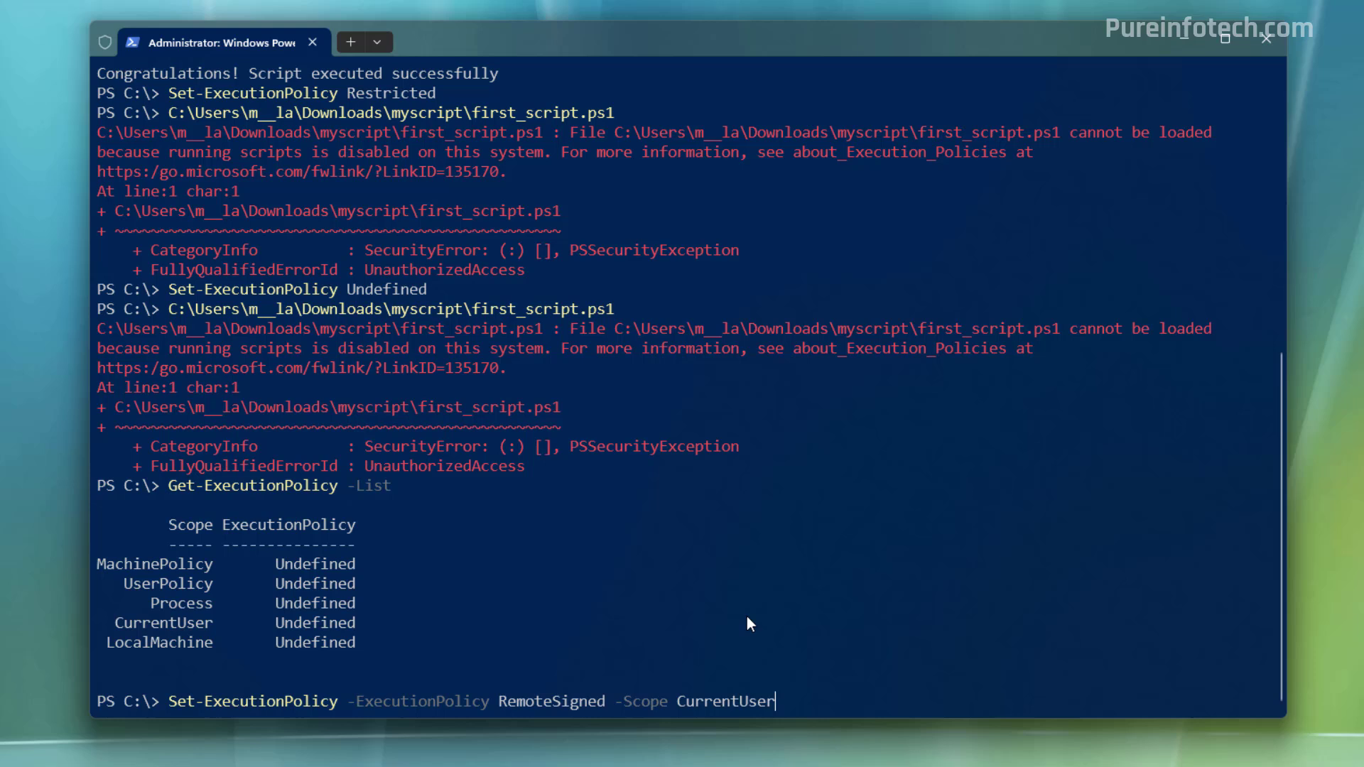
key(Return)
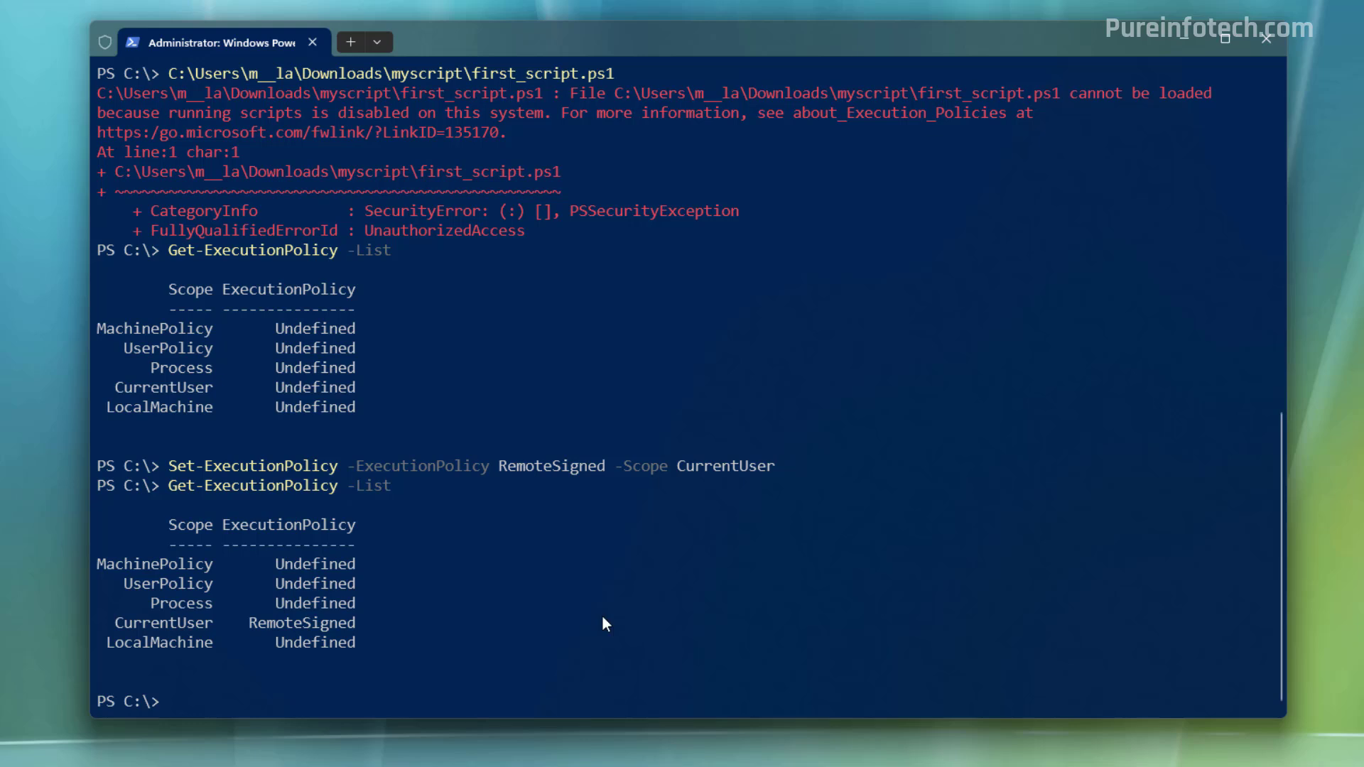
text(Set-ExecutionPolicy -ExecutionPolicy RemoteSigned -Scope LocalMachine)
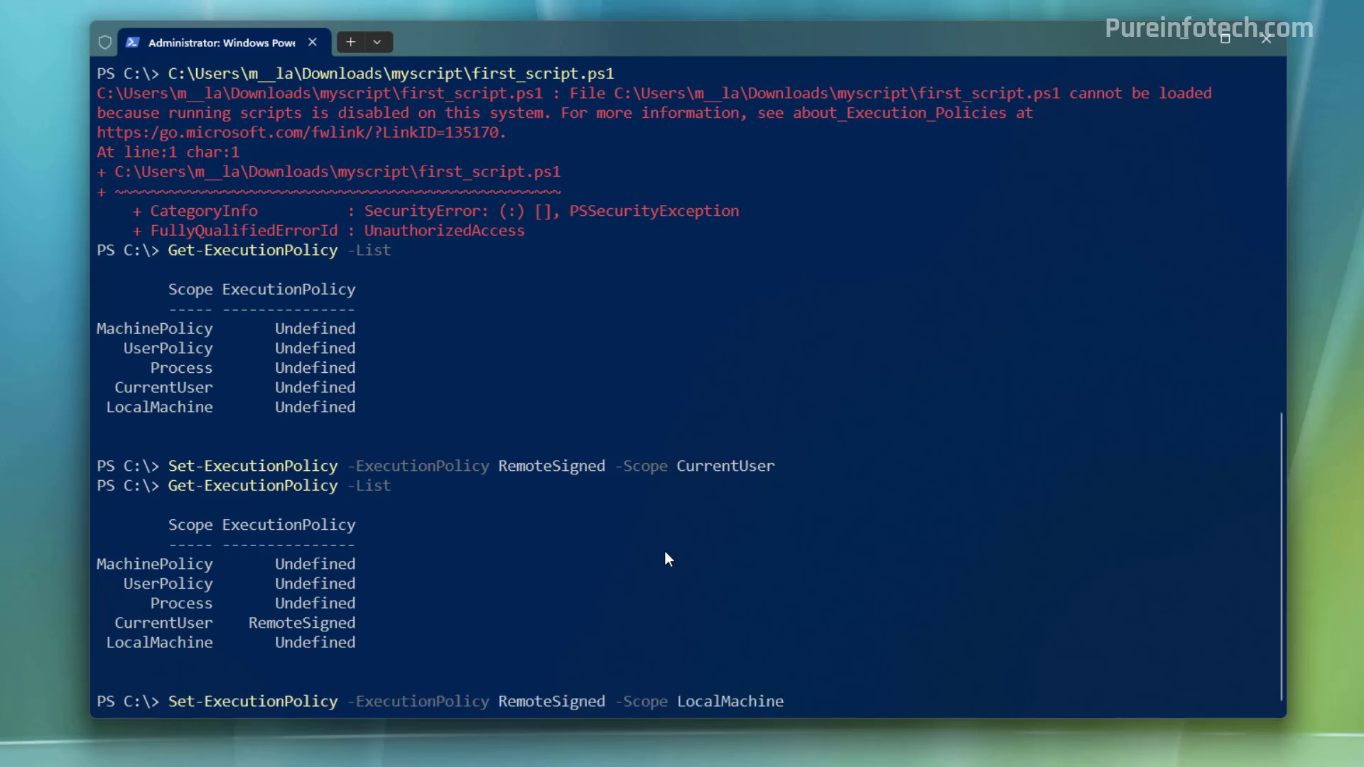
mouse_move(848, 661)
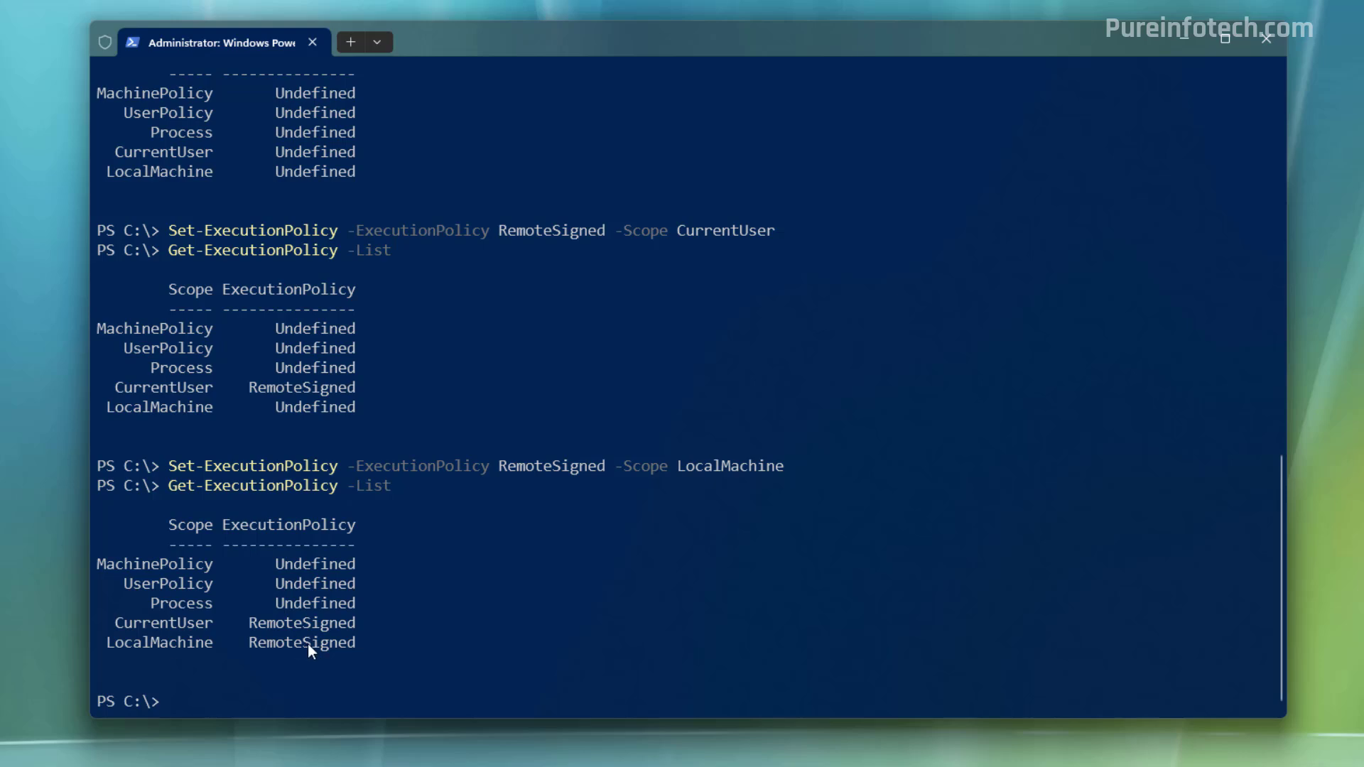
Step: Reset the LocalMachine and CurrentUser scopes to Undefined and close the terminal window
text(Set-ExecutionPolicy -ExecutionPolicy RemoteSigned -Scope LocalMachine)
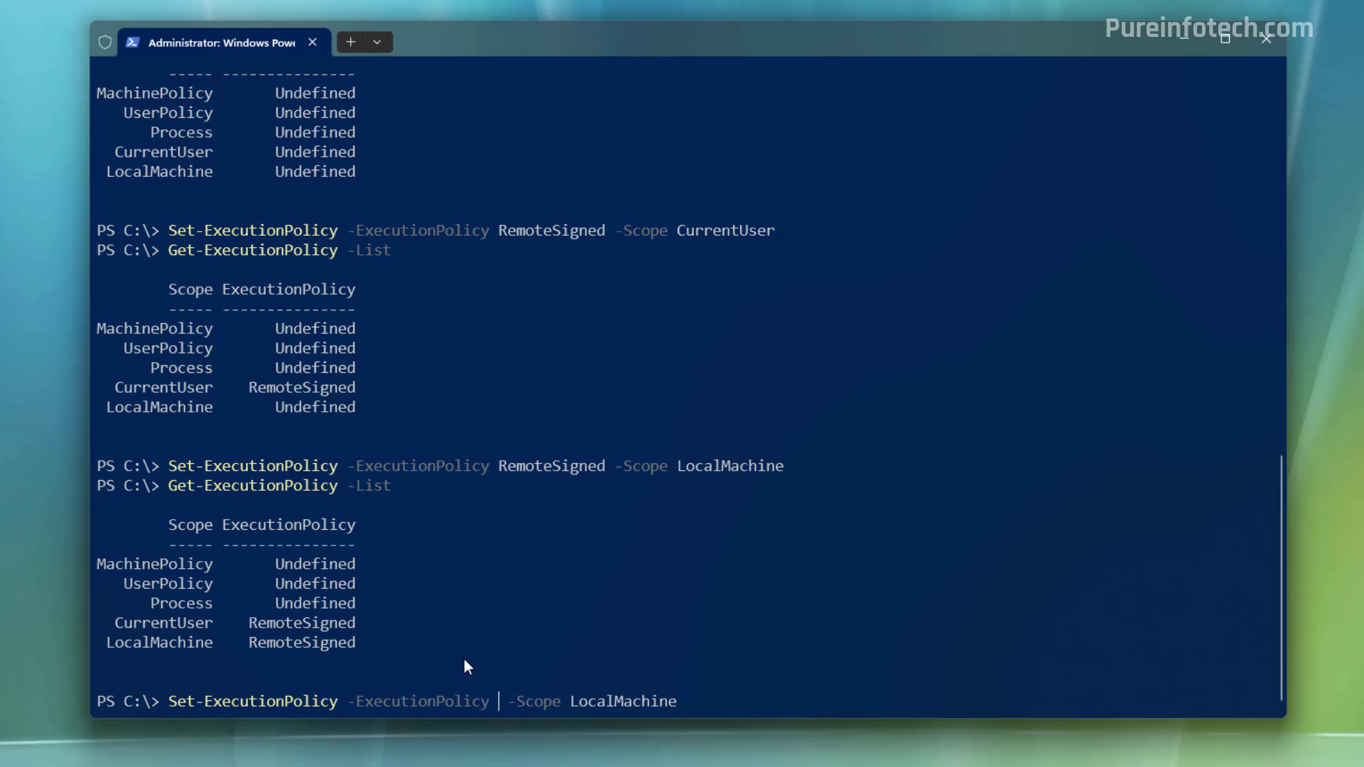
text(Undefined)
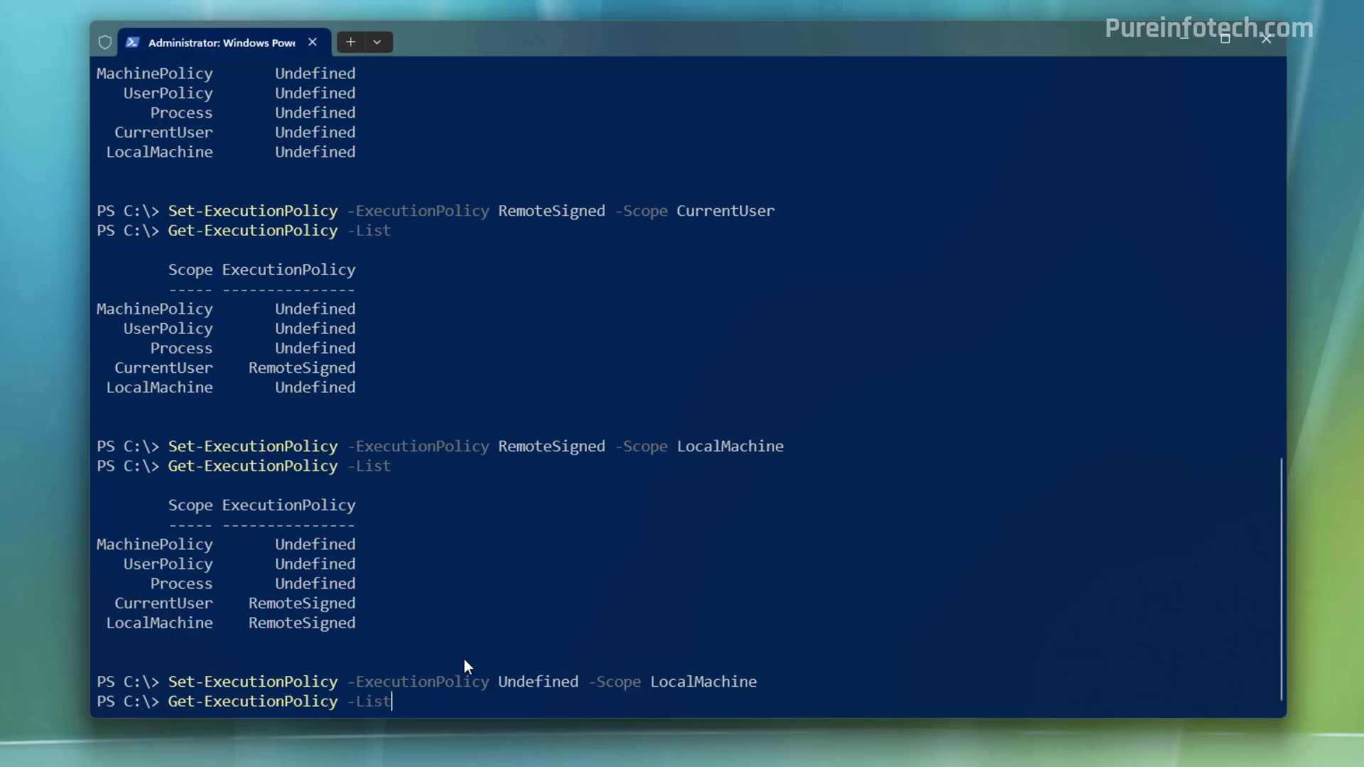
text(Set-ExecutionPolicy -ExecutionPolicy RemoteSigned -Scope CurrentUser)
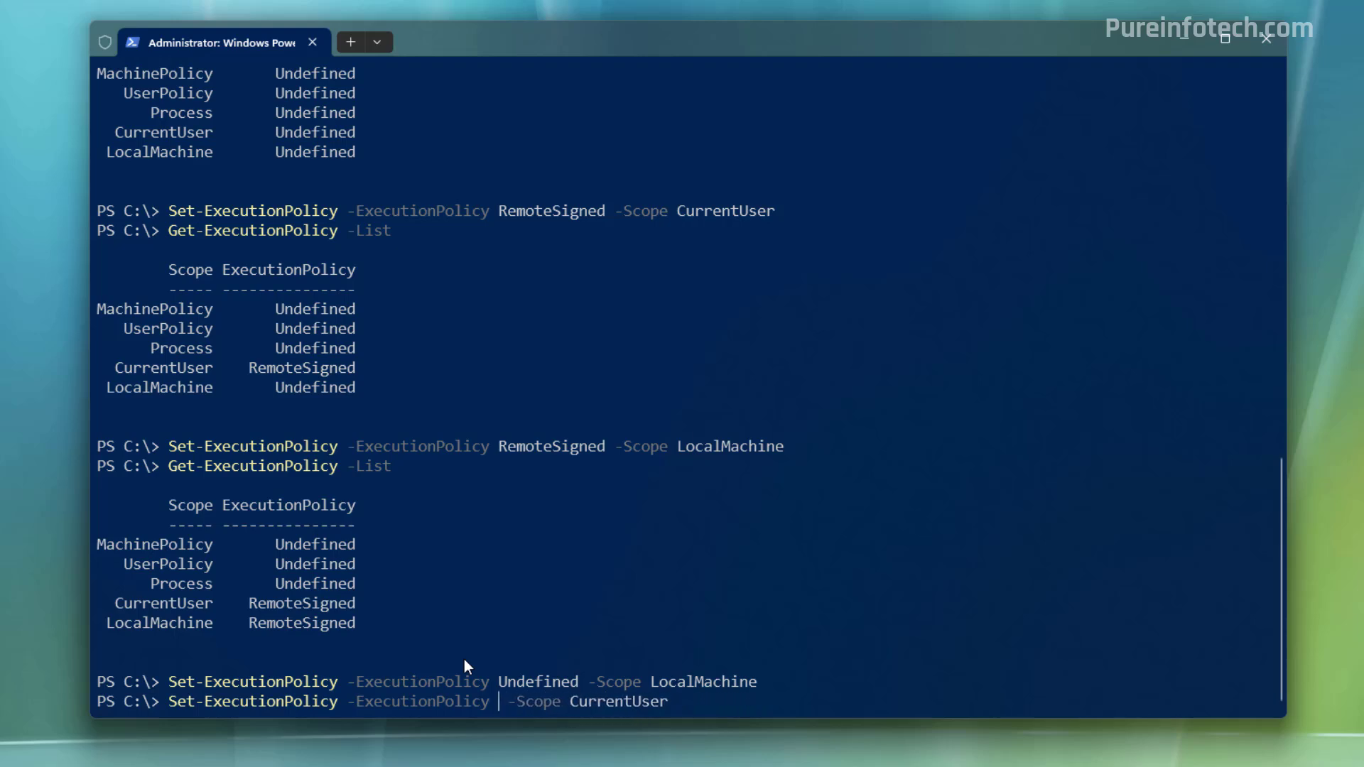
text(Undefined)
text(Get-ExecutionPolicy -List)
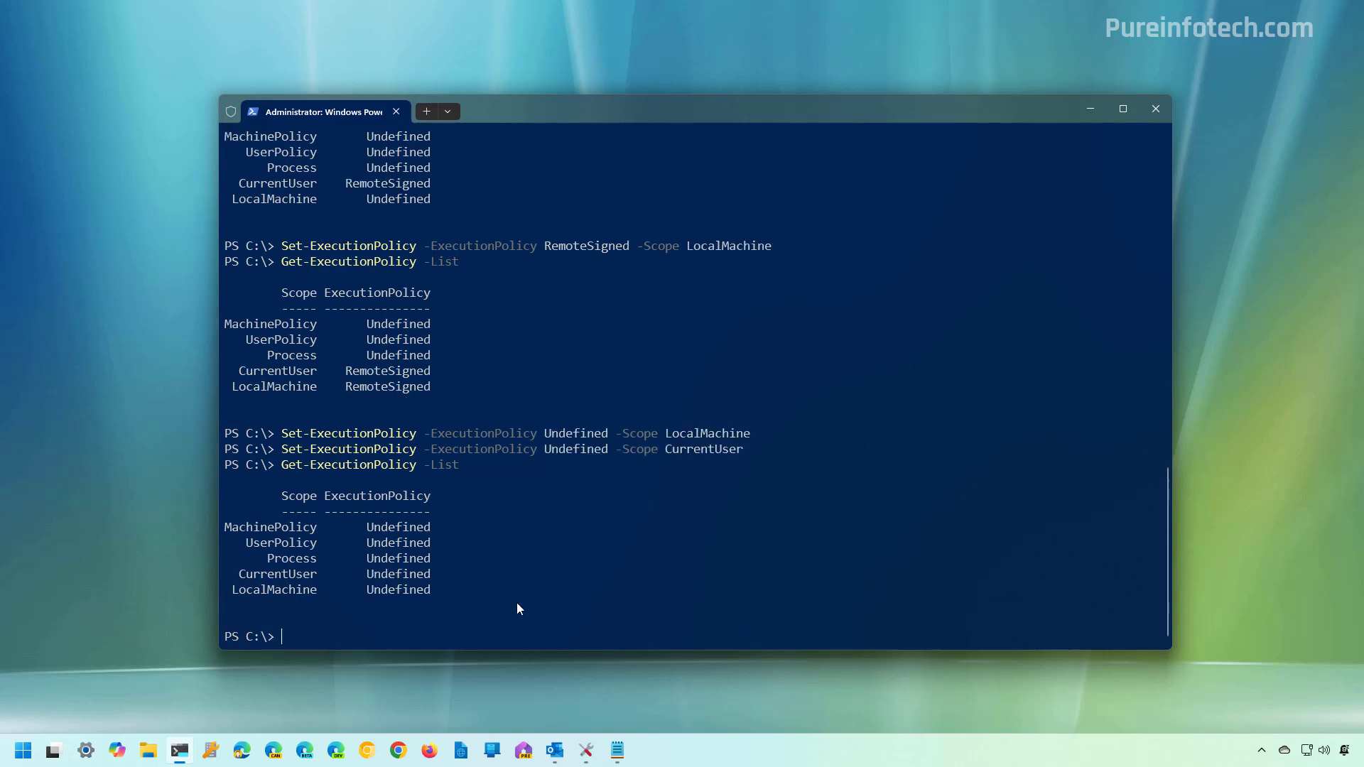
click(1155, 109)
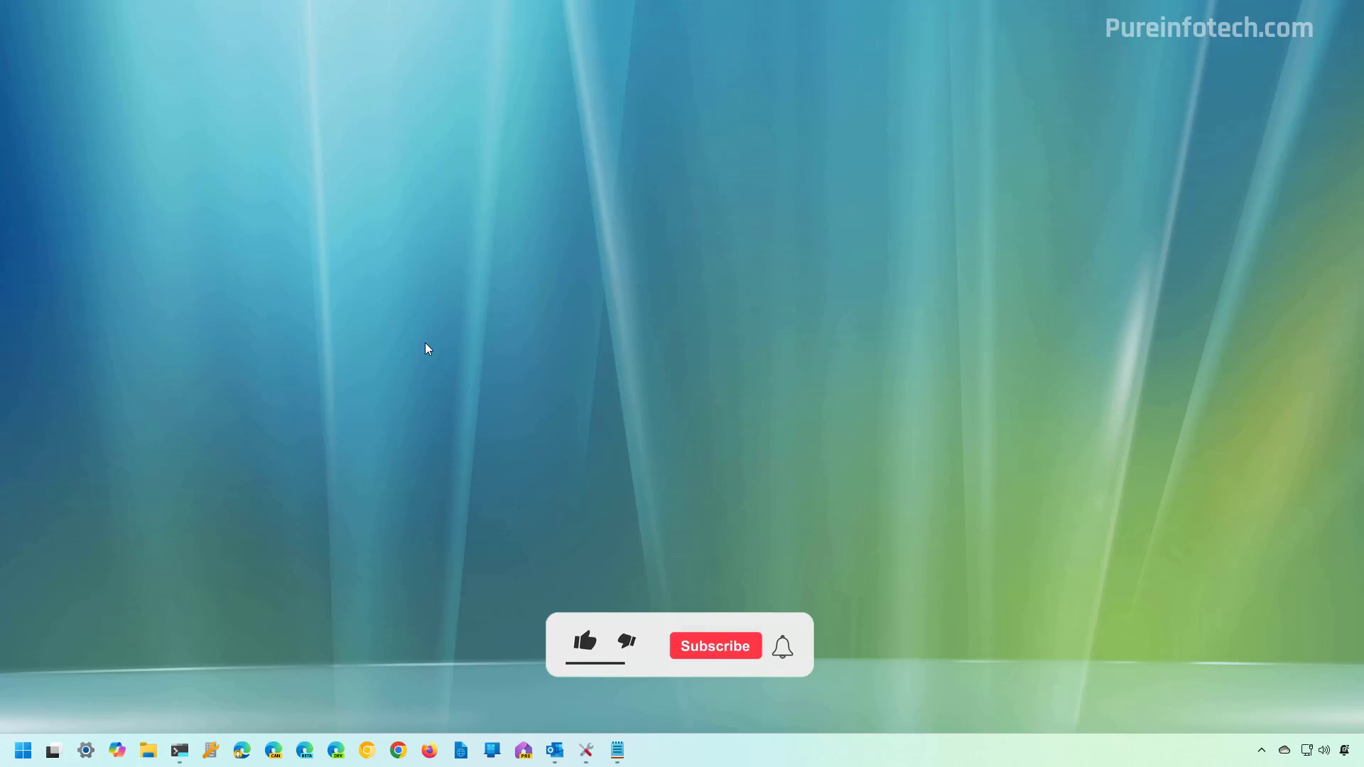
click(584, 641)
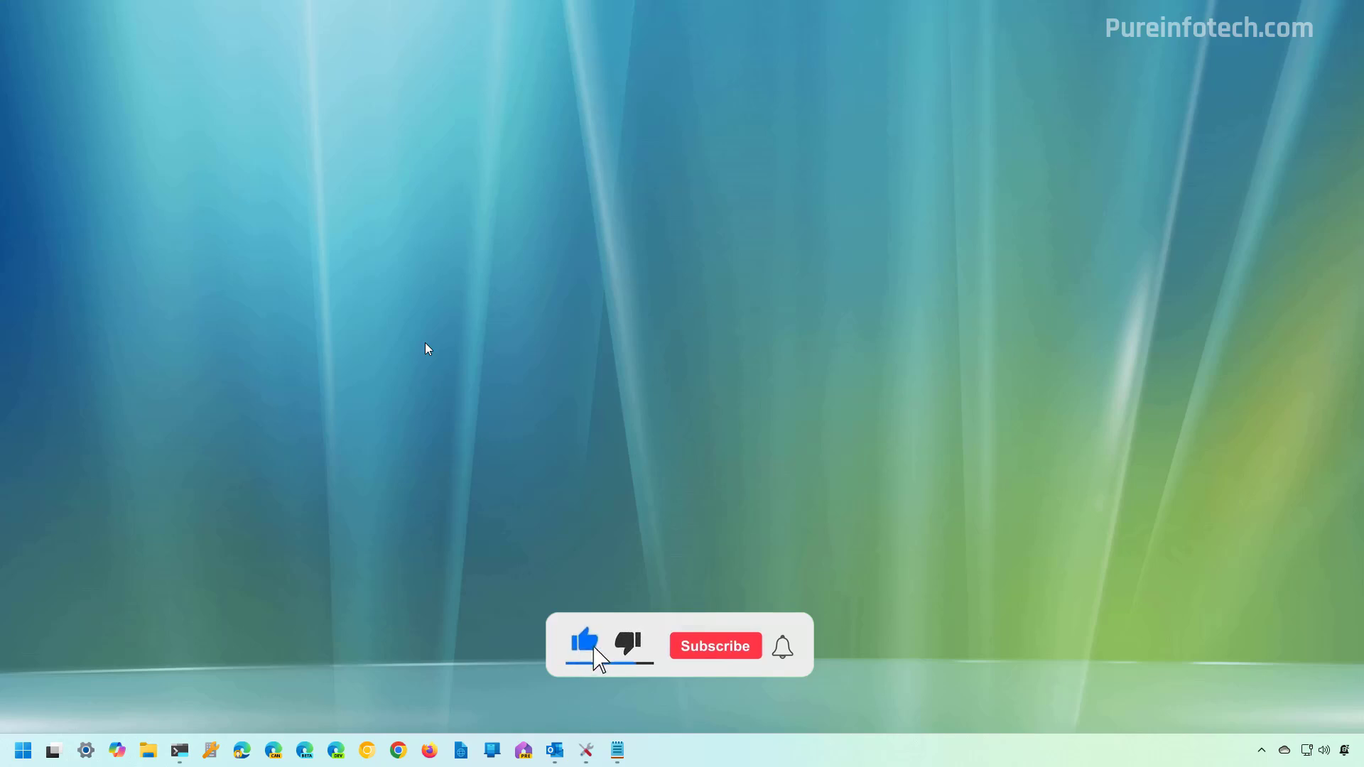
click(715, 645)
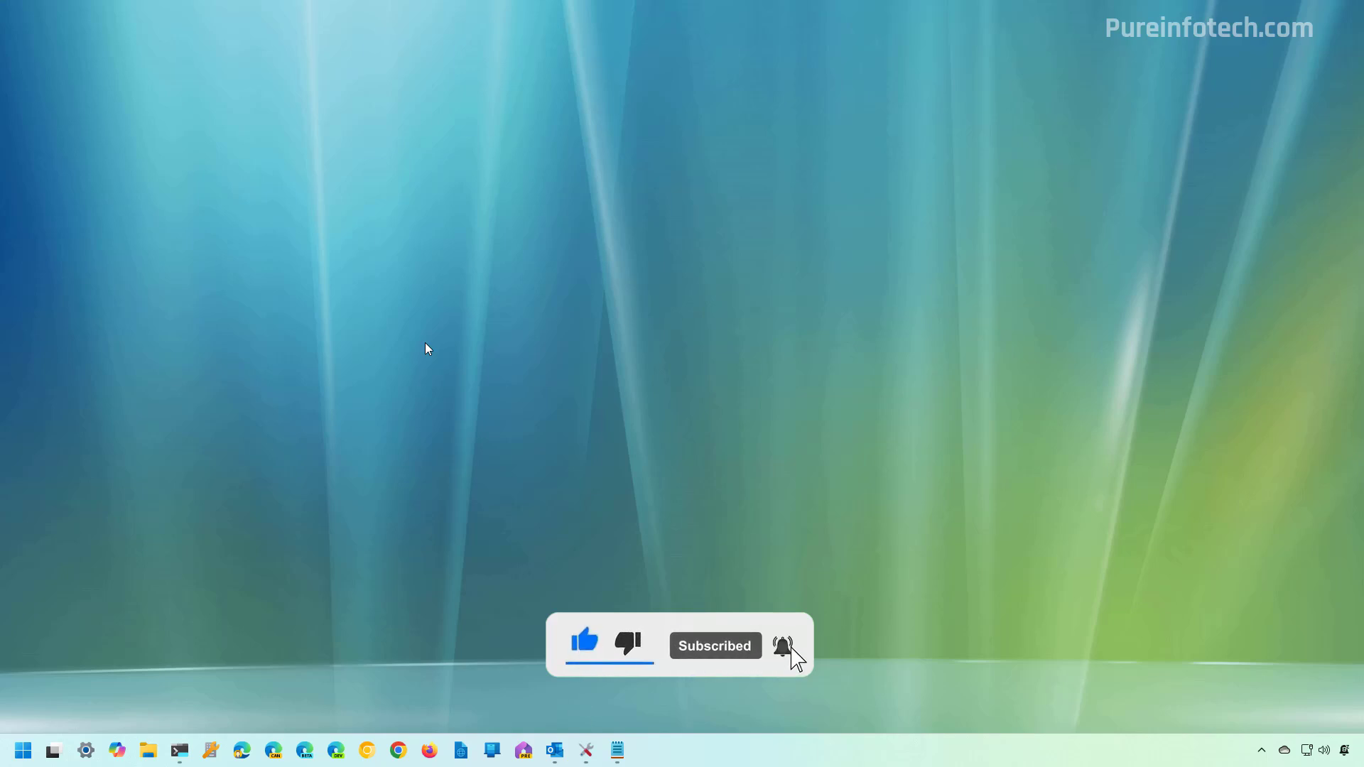